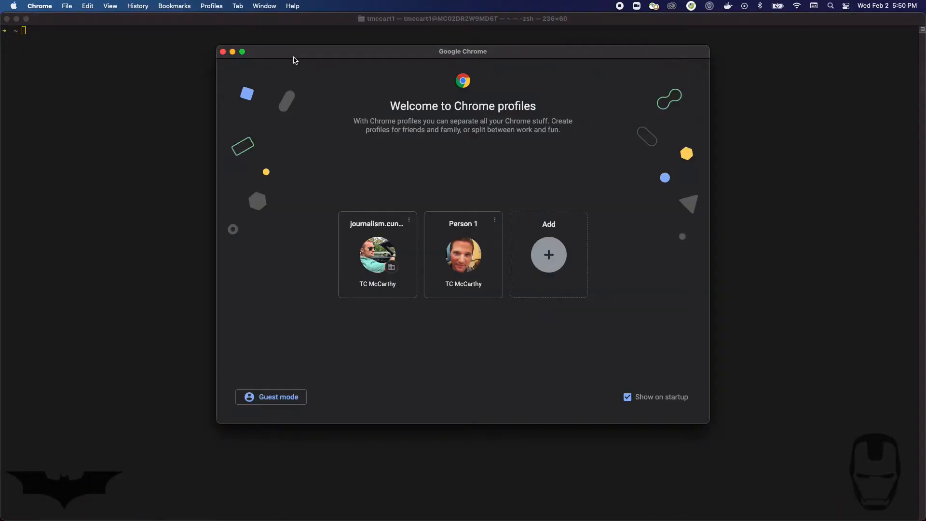
mouse_move(463, 257)
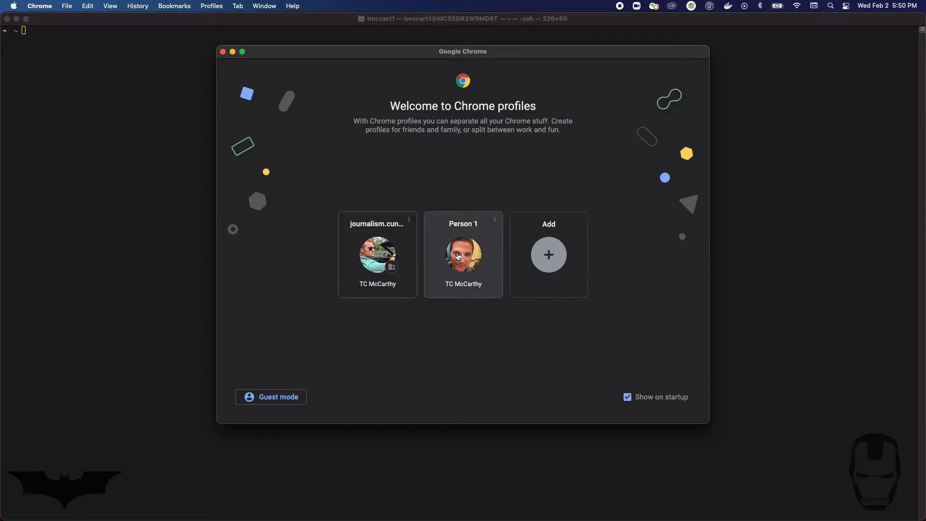
- Launch Chrome on the second profile and navigate to github.com
click(464, 255)
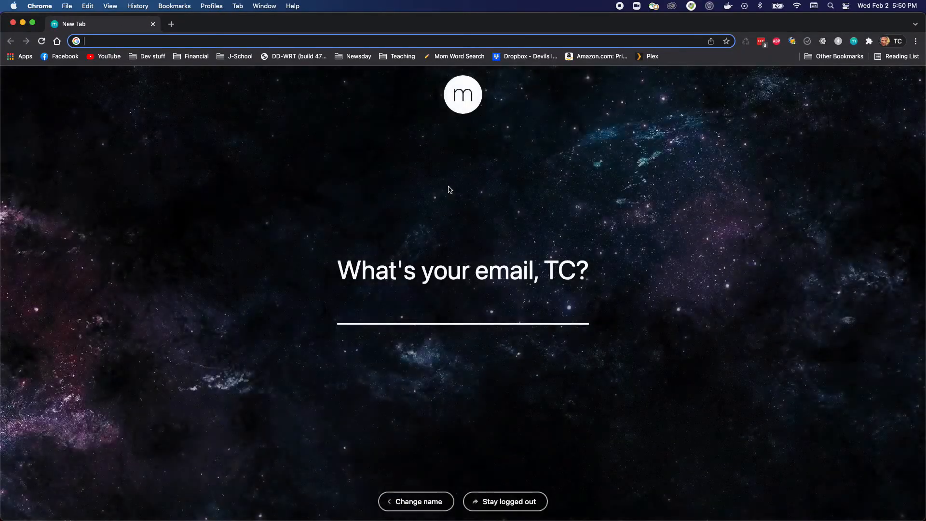
text(github.com/newsd)
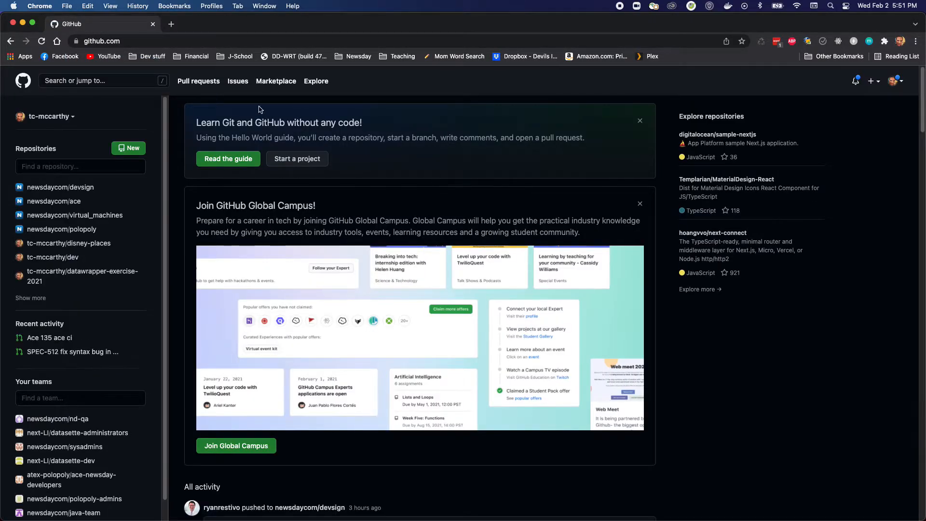
mouse_move(132, 148)
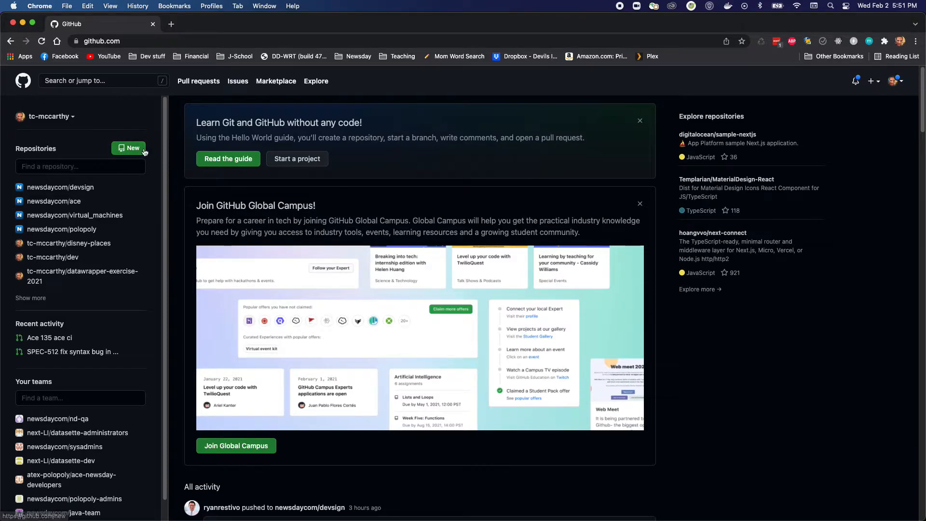
- Begin a new repository named jupyter-example with Private visibility selected
click(128, 148)
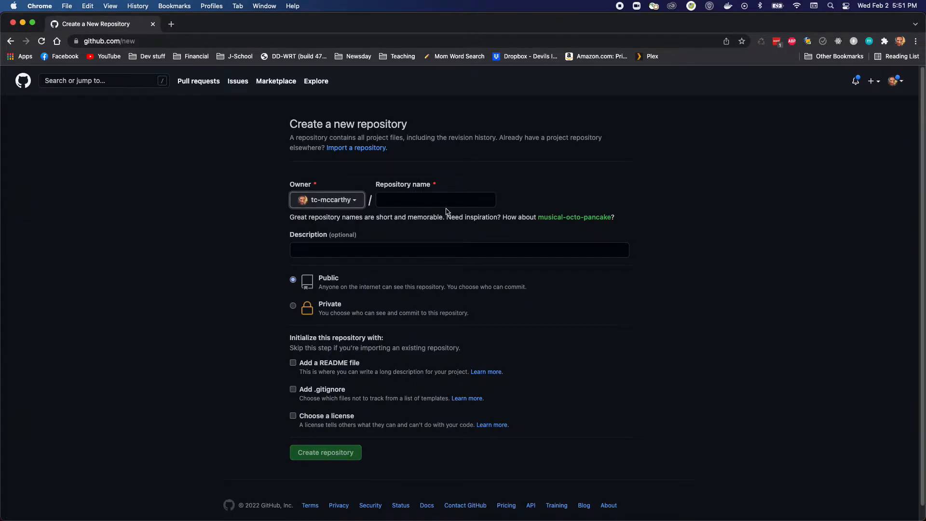
click(435, 199)
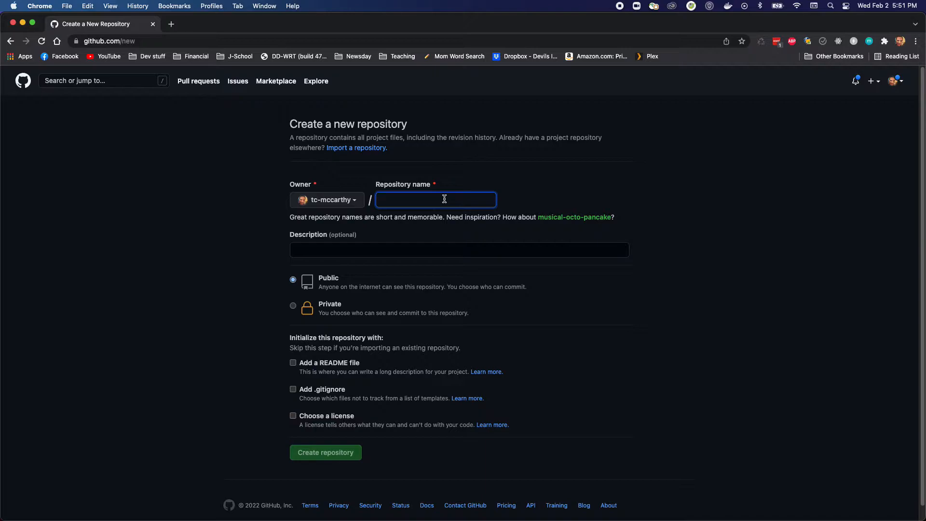
text(jupyter-example)
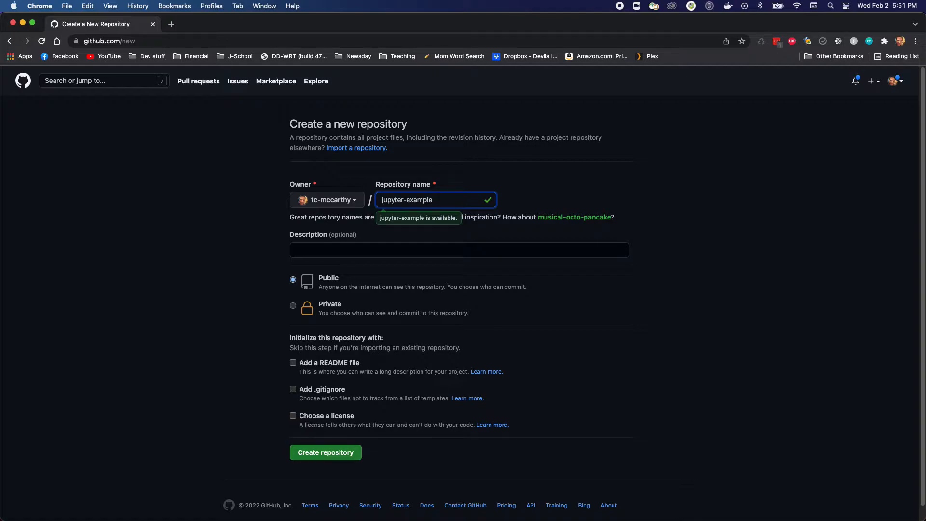
mouse_move(336, 312)
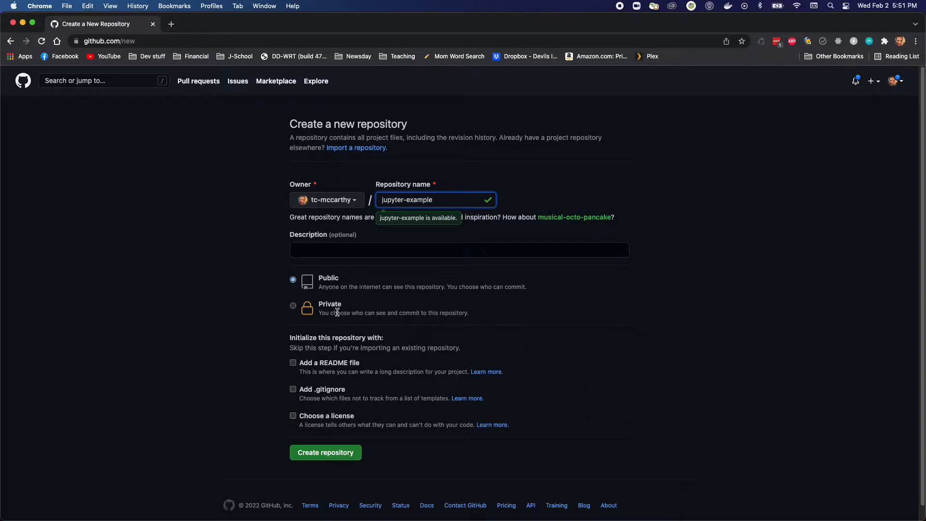
click(293, 306)
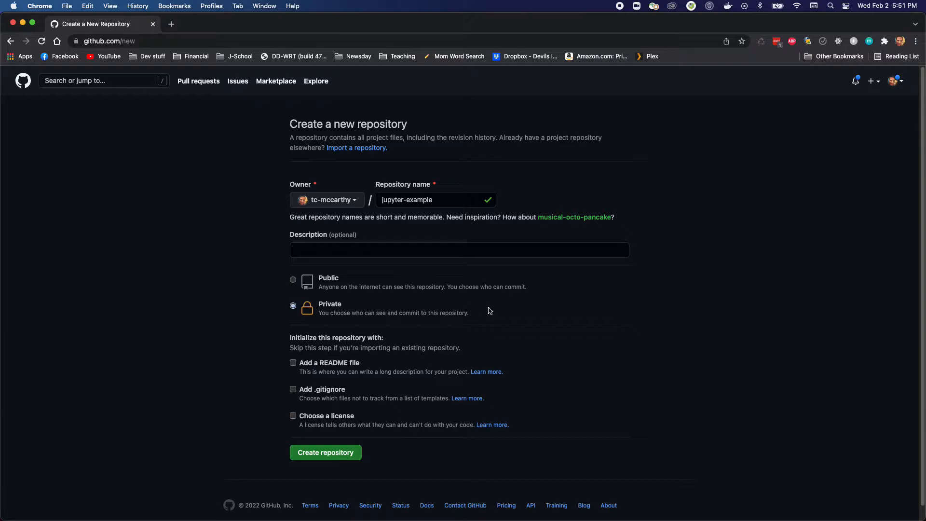
mouse_move(503, 324)
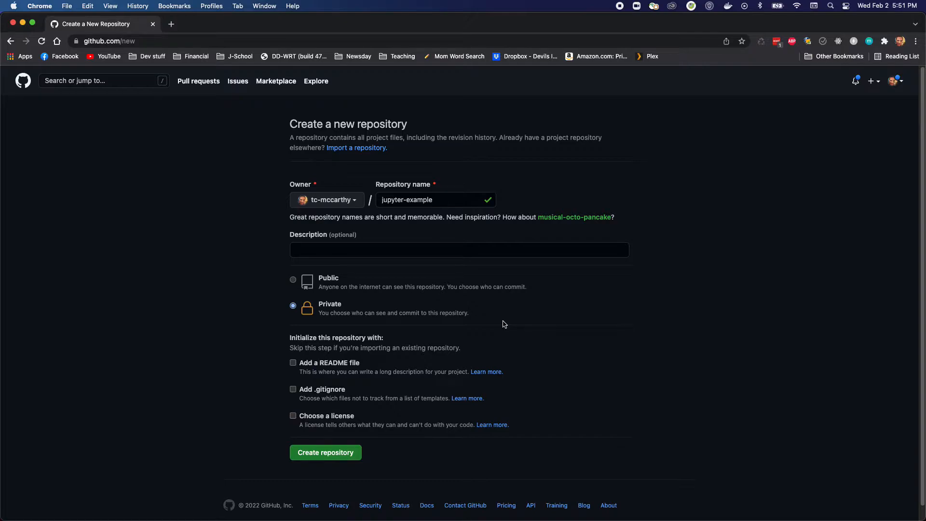
mouse_move(306, 306)
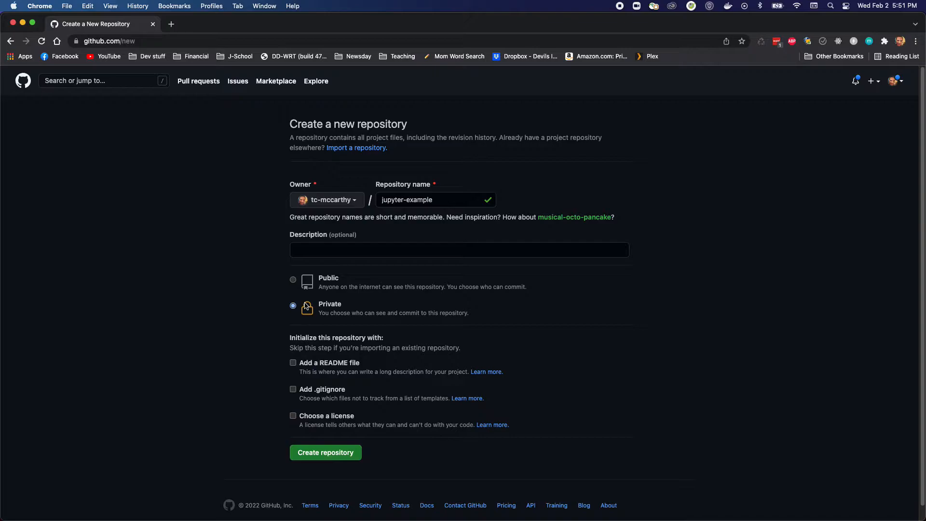
mouse_move(596, 314)
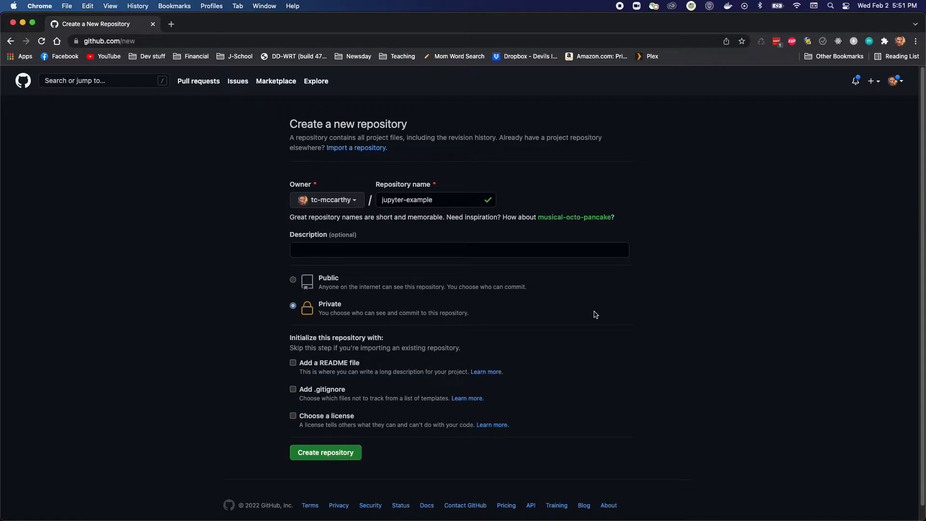
mouse_move(571, 334)
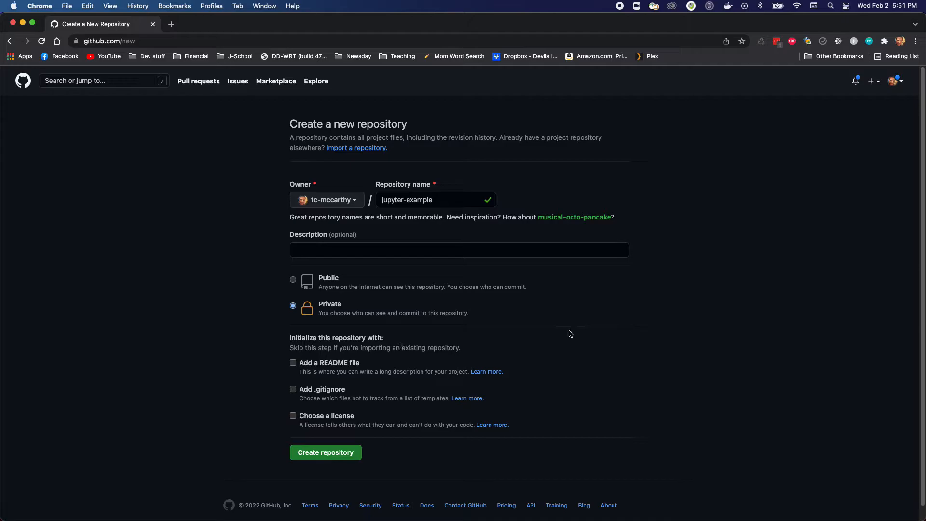
mouse_move(549, 385)
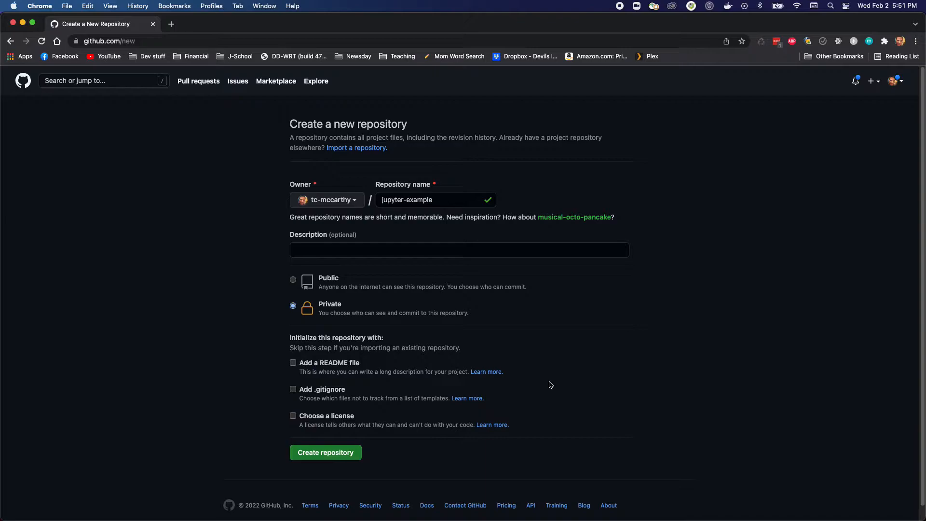
- Add a README and the Python .gitignore template, then create the repository
click(293, 363)
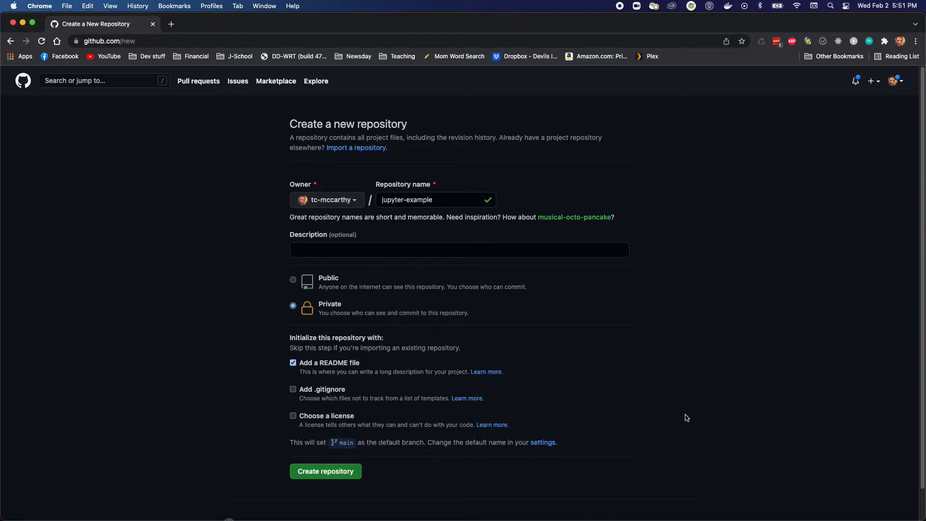
mouse_move(291, 391)
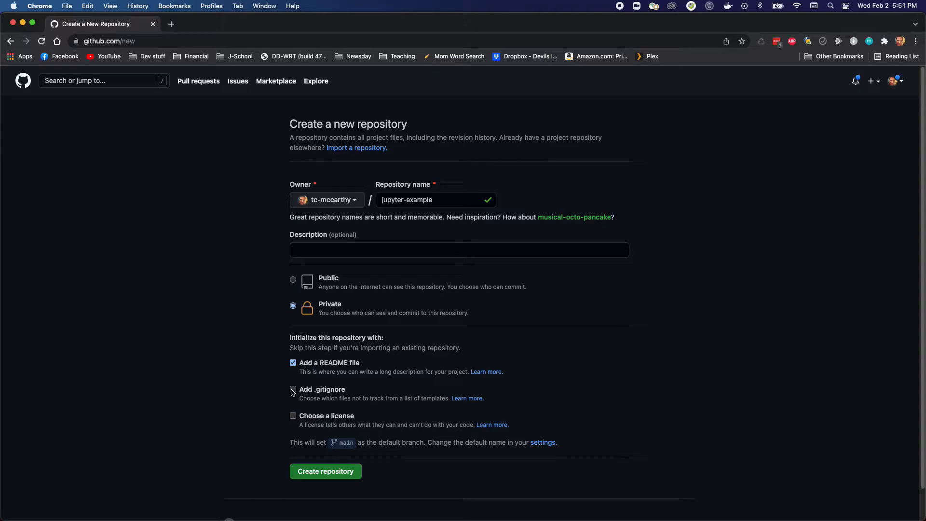
click(293, 389)
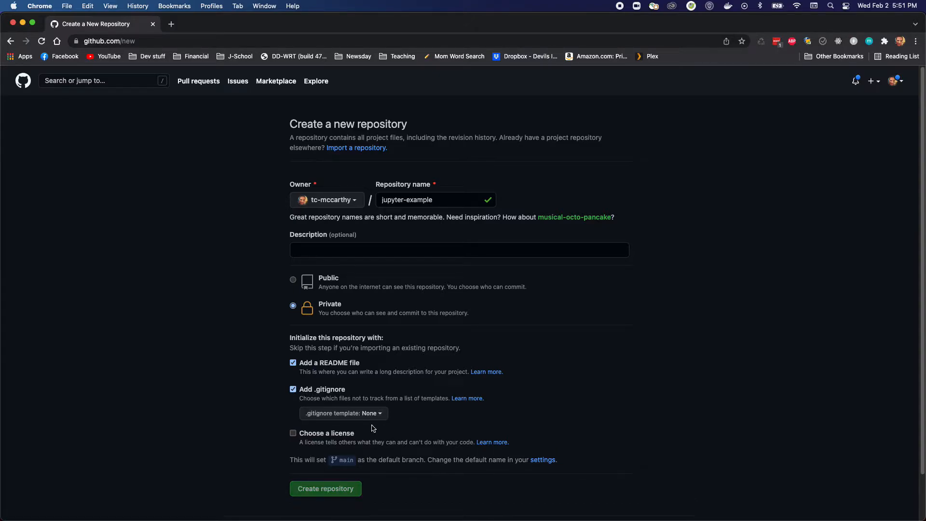
click(343, 413)
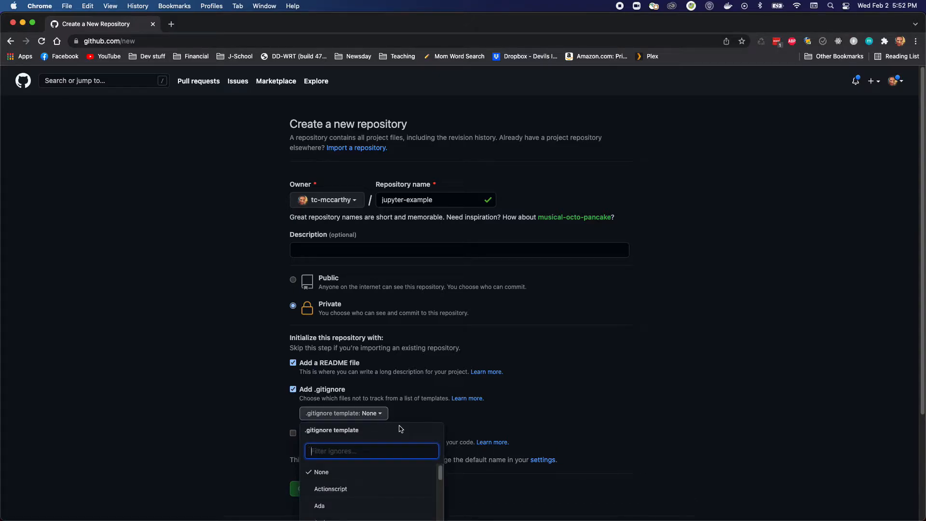
text(python)
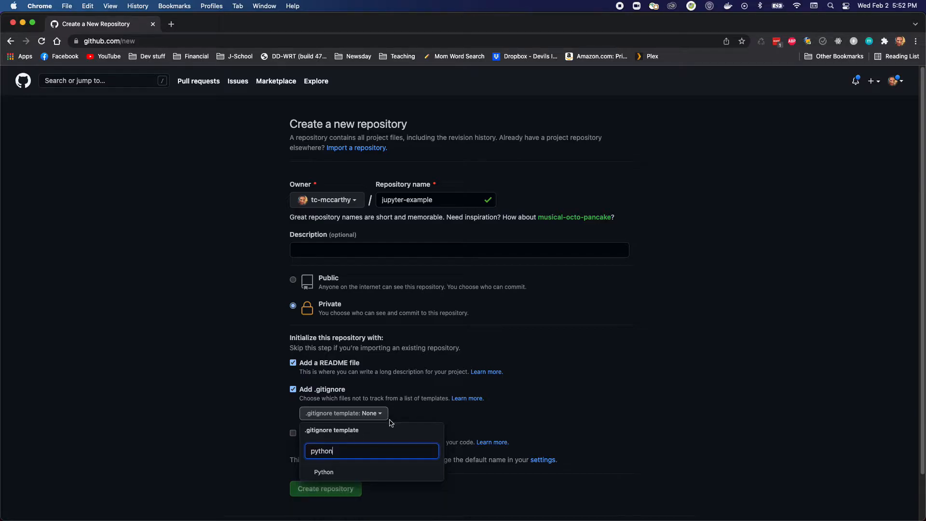
click(325, 472)
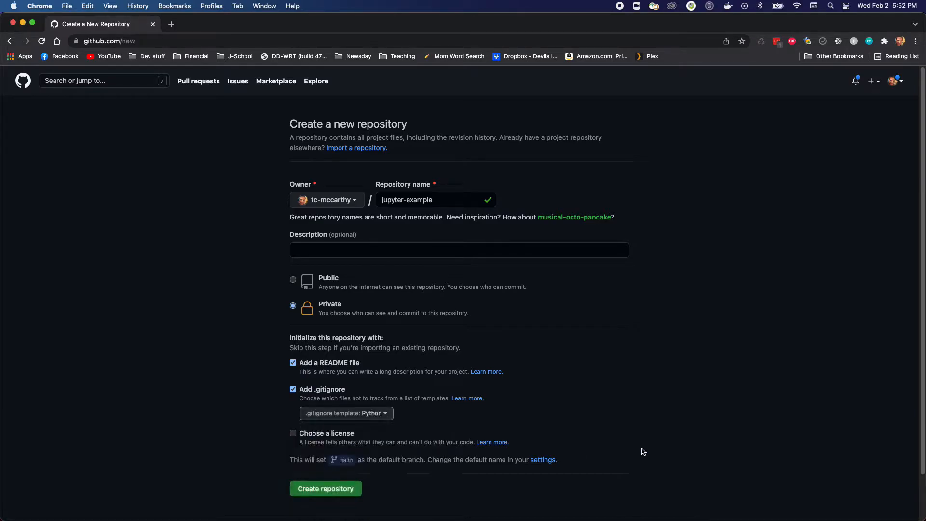
mouse_move(325, 489)
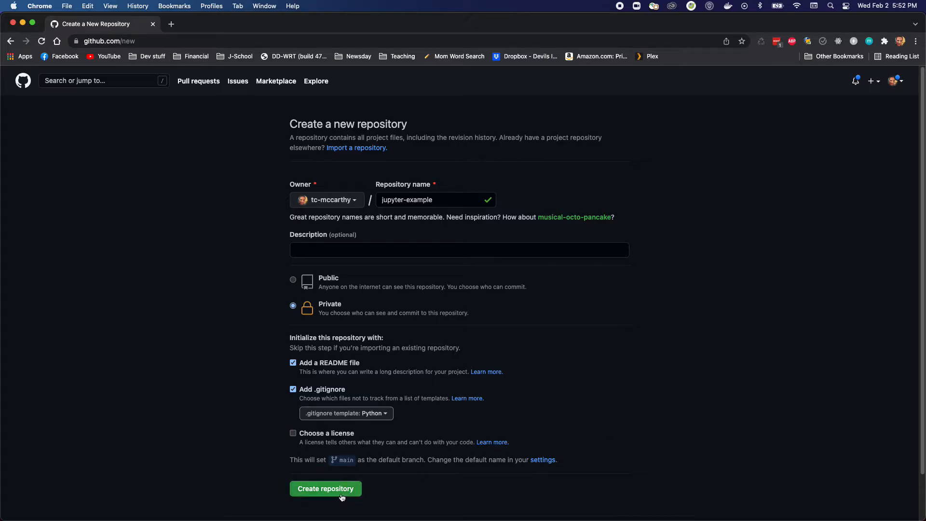
click(325, 488)
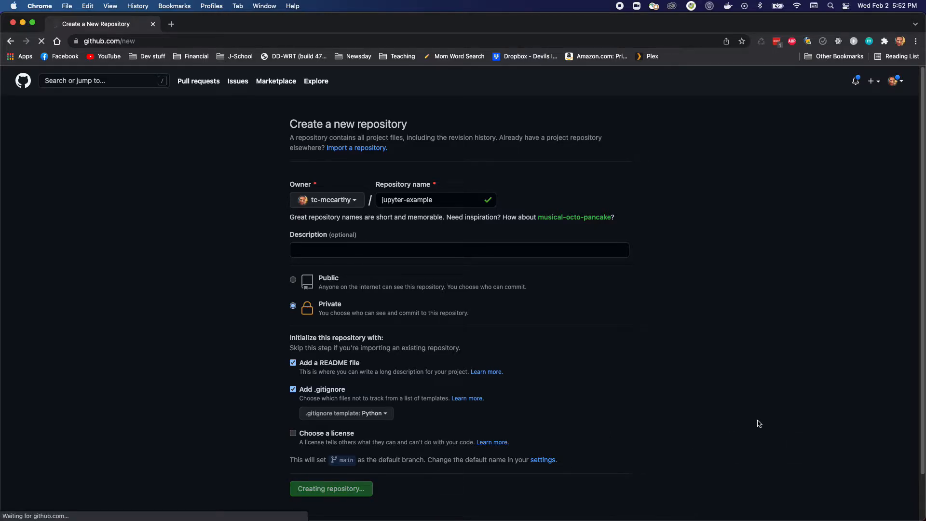
- Review the generated Python .gitignore contents in the new repository
click(331, 488)
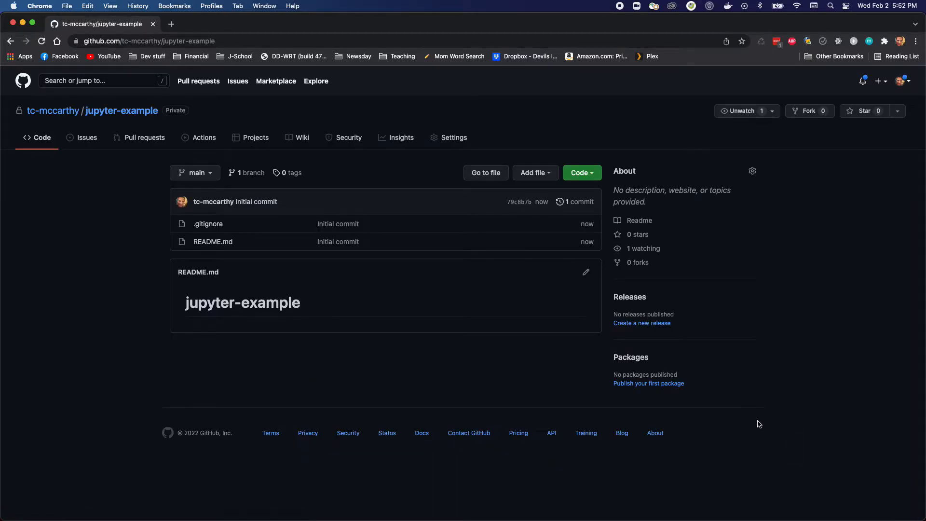
mouse_move(309, 317)
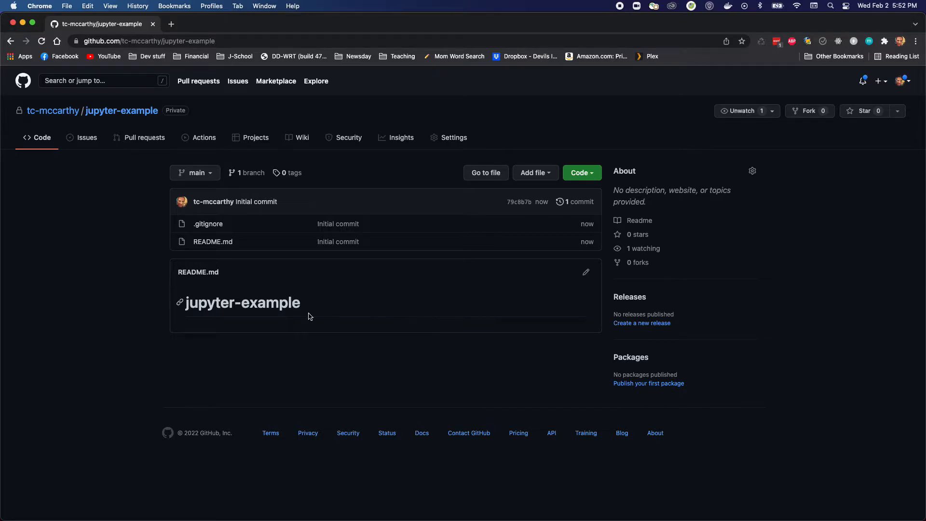
mouse_move(246, 270)
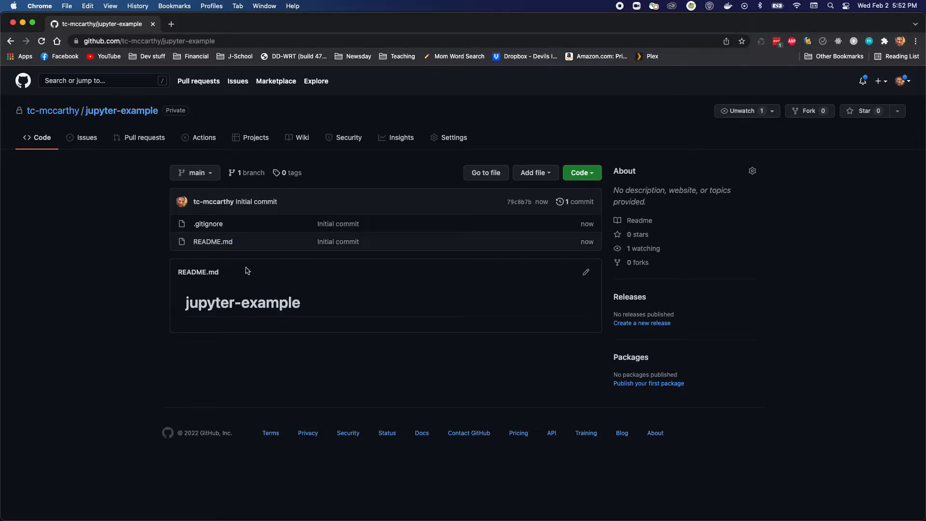
mouse_move(367, 293)
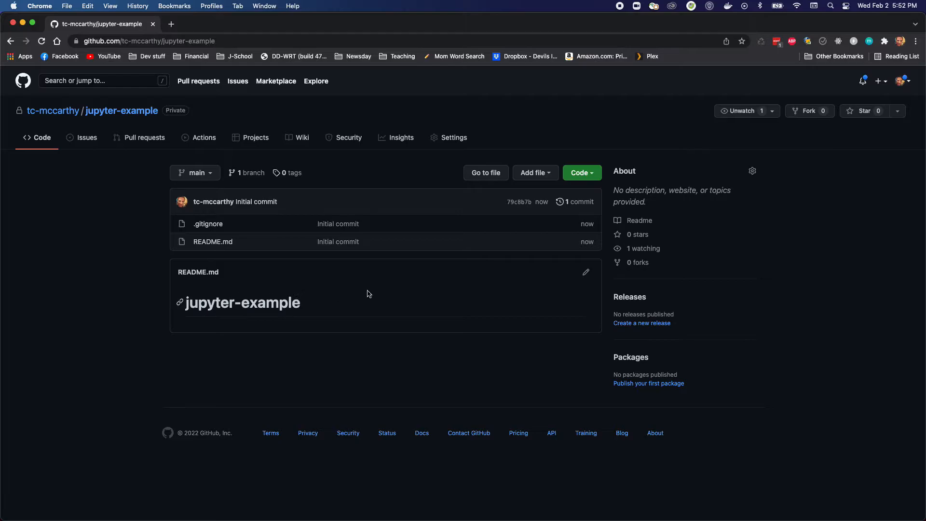
mouse_move(378, 294)
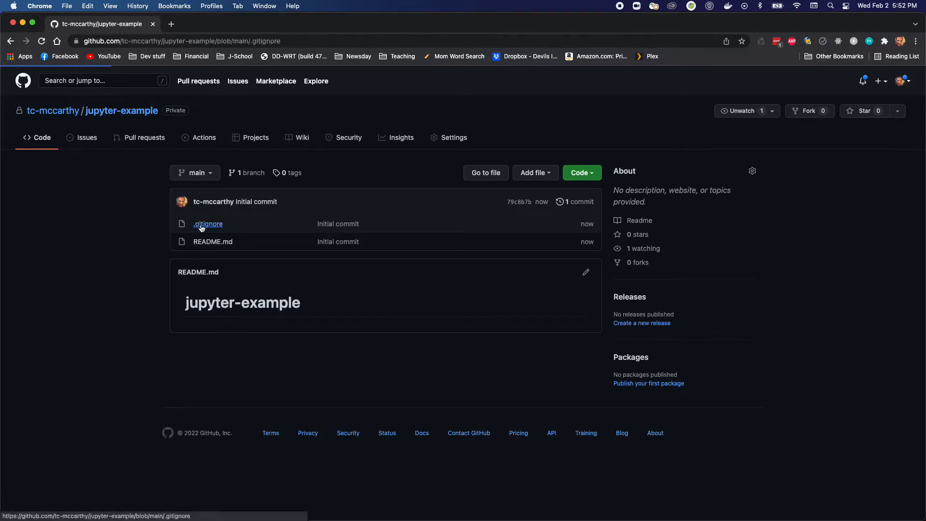
click(209, 223)
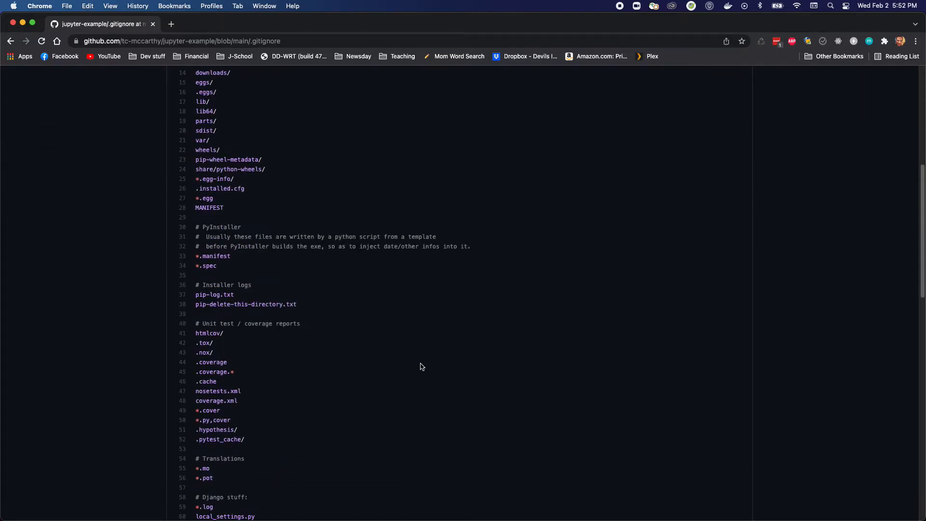
scroll(down, 3)
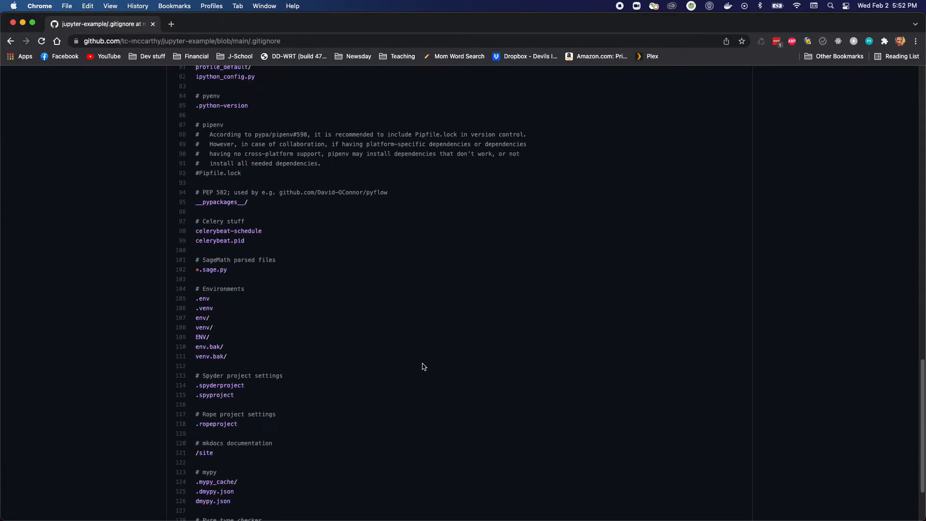
scroll(up, 3)
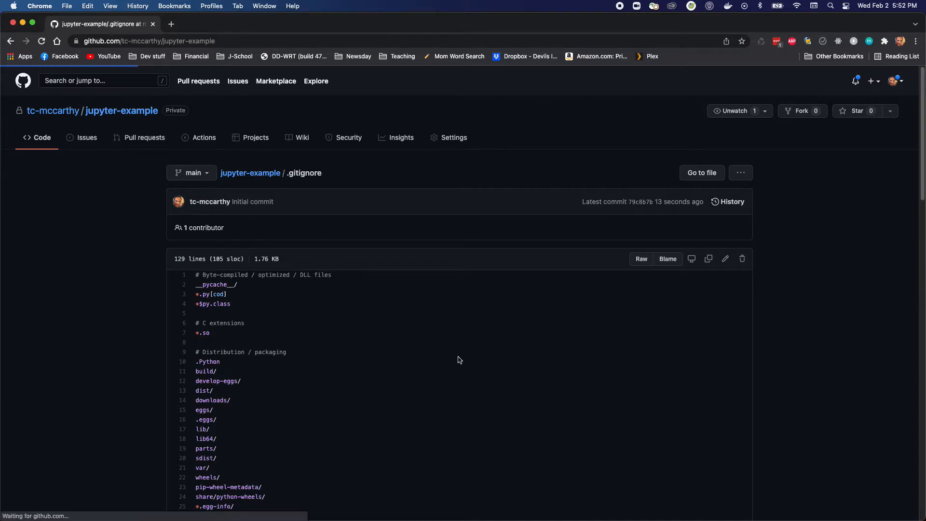
- Copy the repository's SSH clone address from the Code menu
click(121, 110)
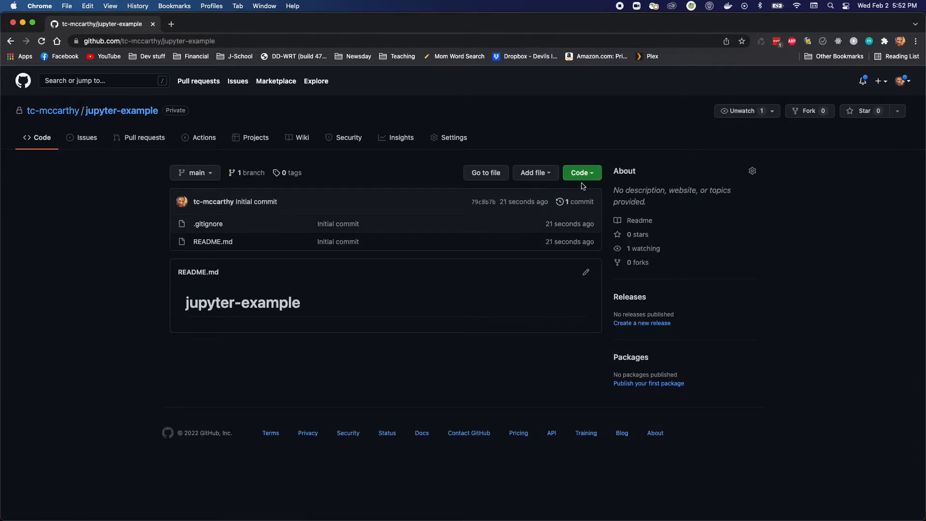
click(580, 173)
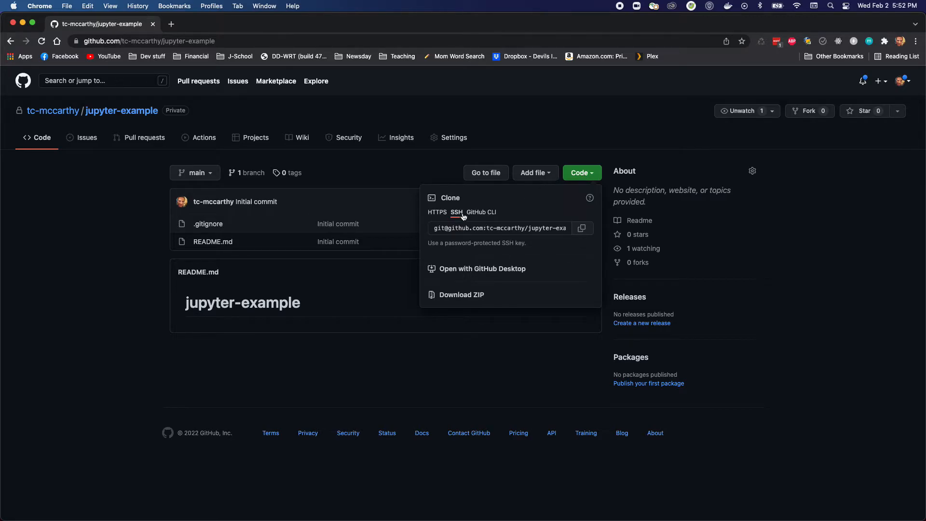
mouse_move(456, 214)
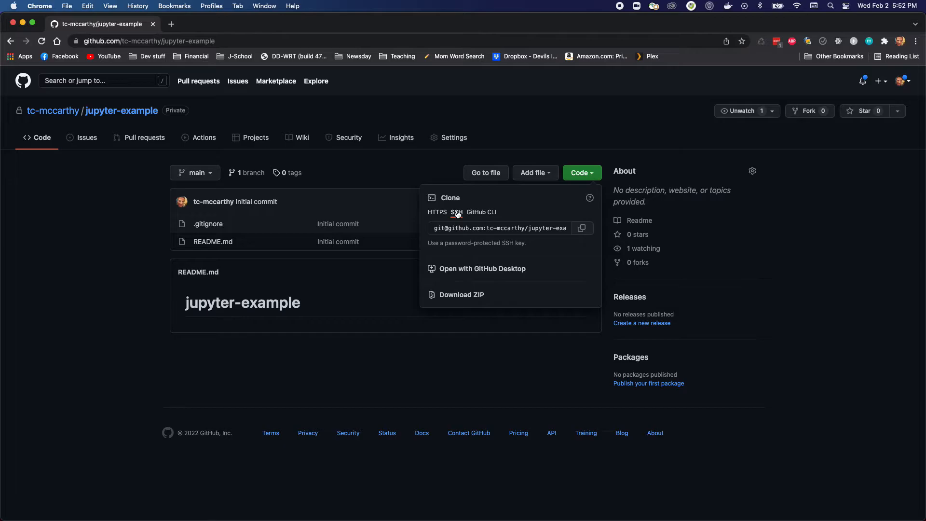
click(437, 212)
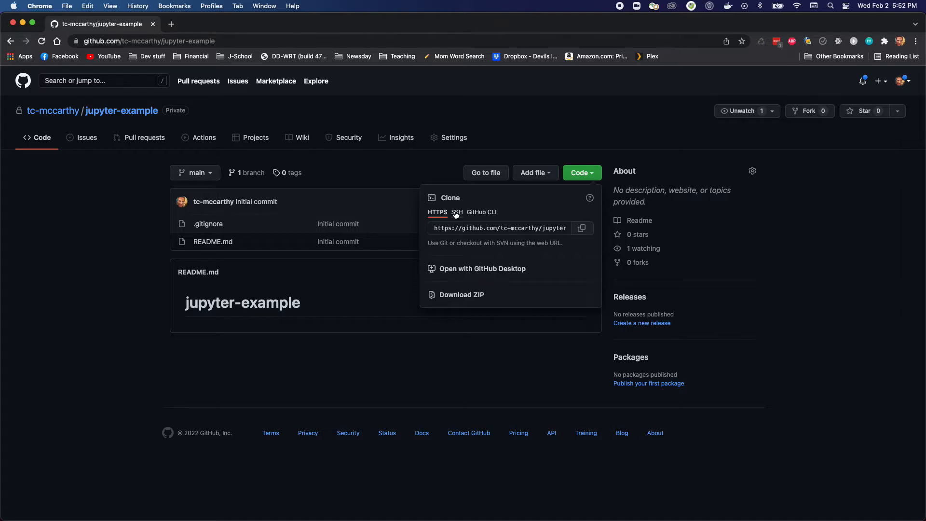
click(456, 212)
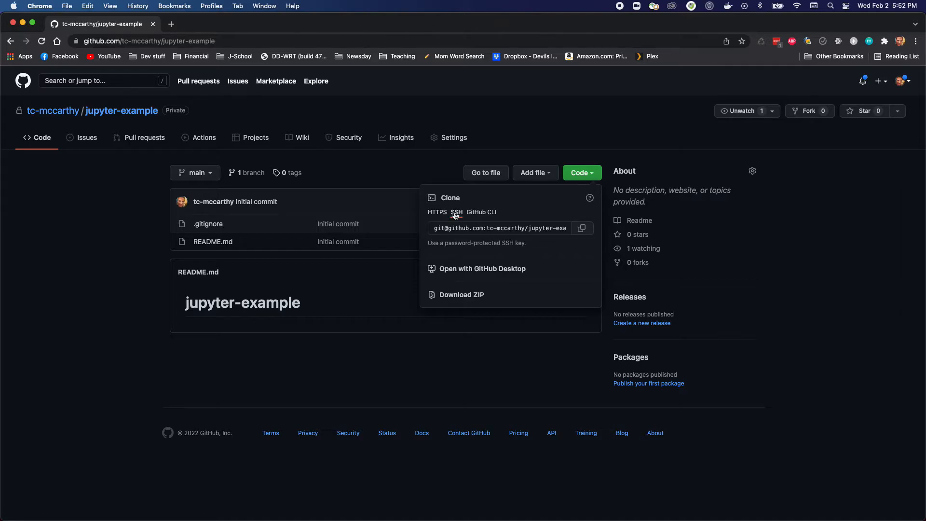
click(582, 228)
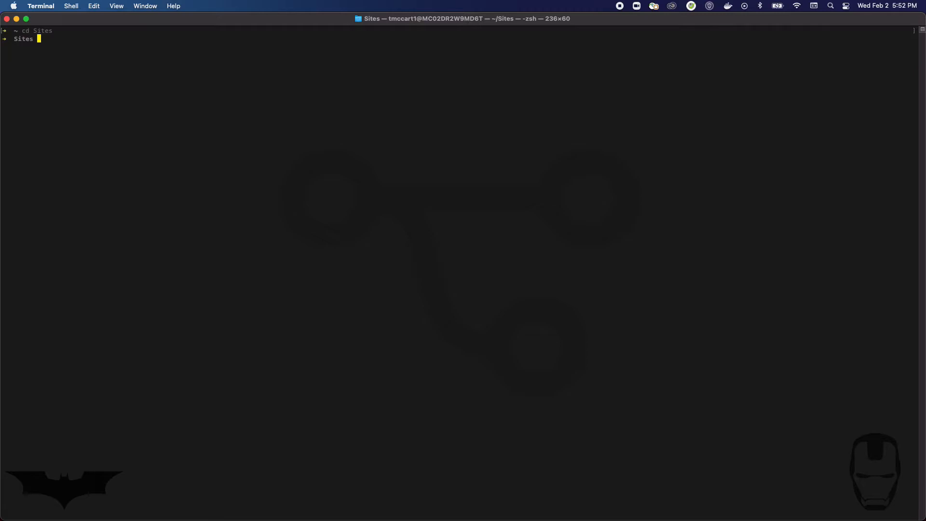
- Git clone jupyter-example via SSH, enter it and list all files including hidden ones
text(git clone)
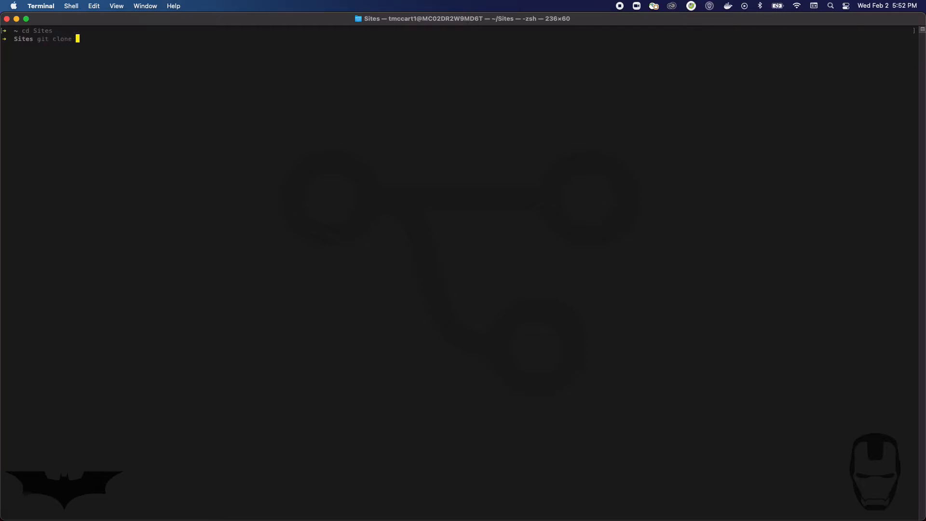
key(Return)
text(cd )
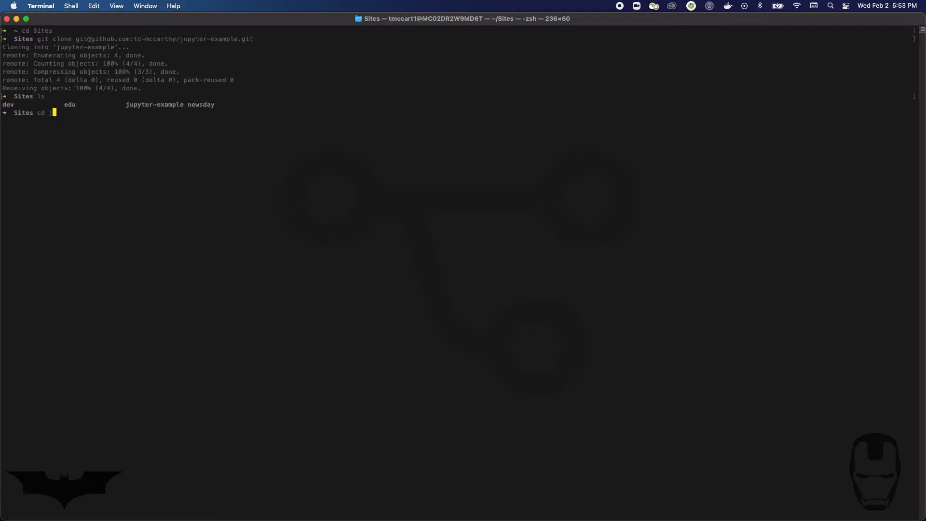
text(jy)
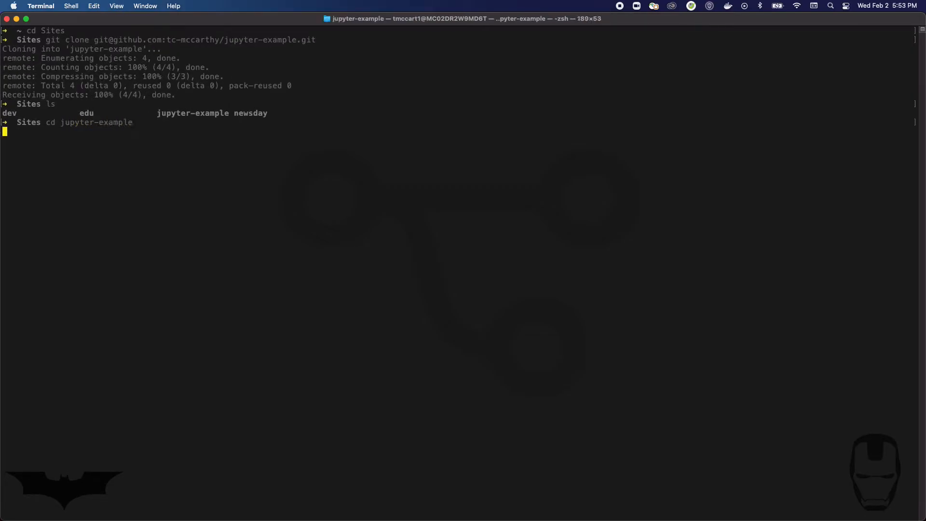
key(Return)
text(ls)
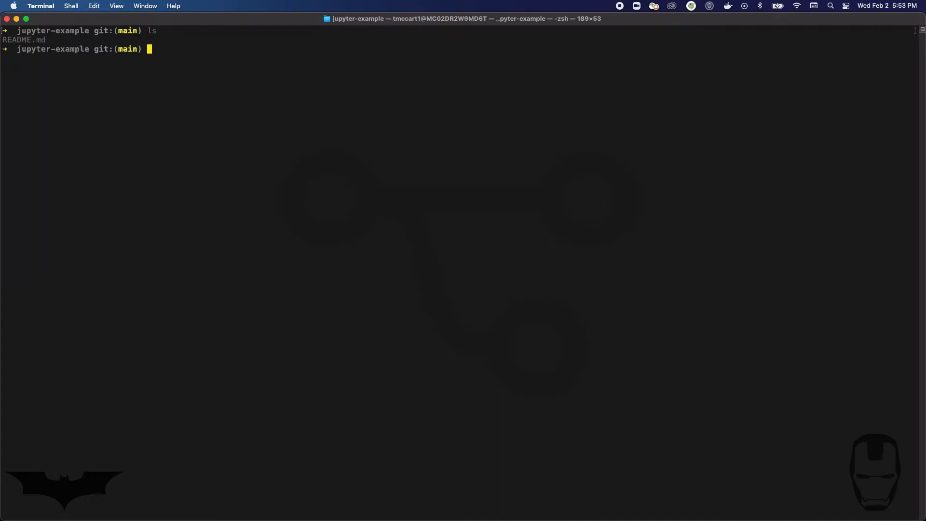
key(Return)
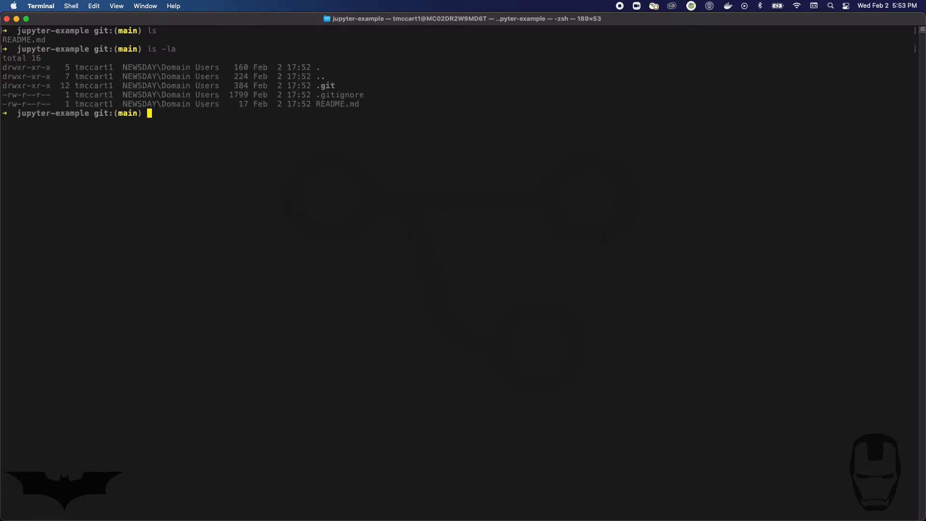
text(jy)
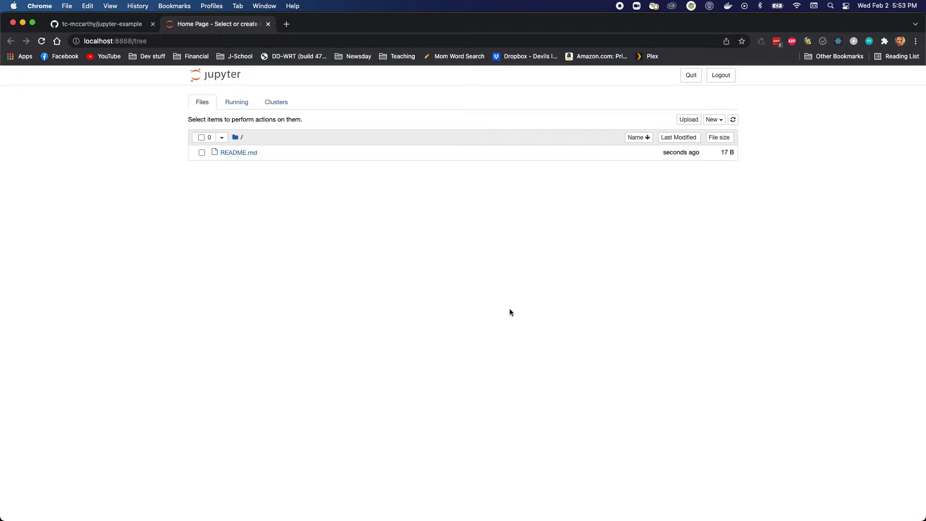
mouse_move(440, 154)
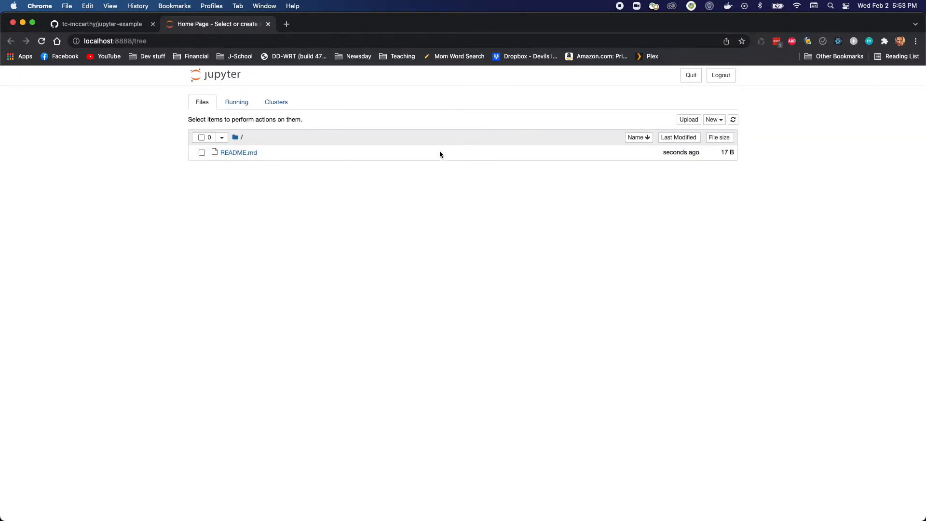
mouse_move(307, 184)
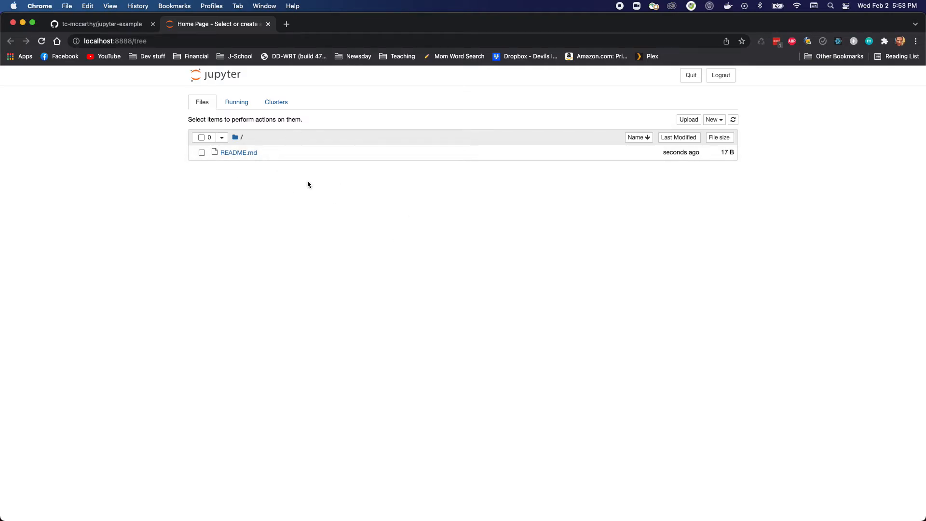
mouse_move(323, 175)
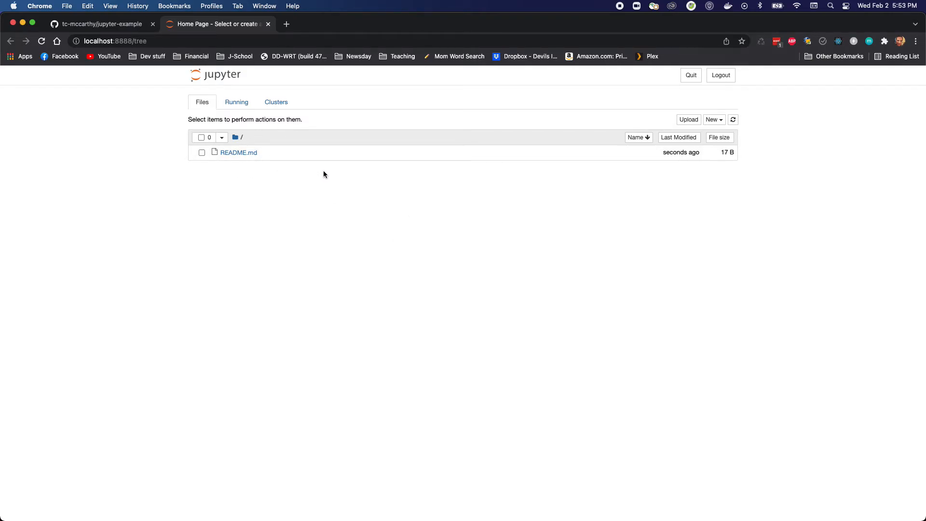
- Show the New menu in the Jupyter file browser
click(714, 119)
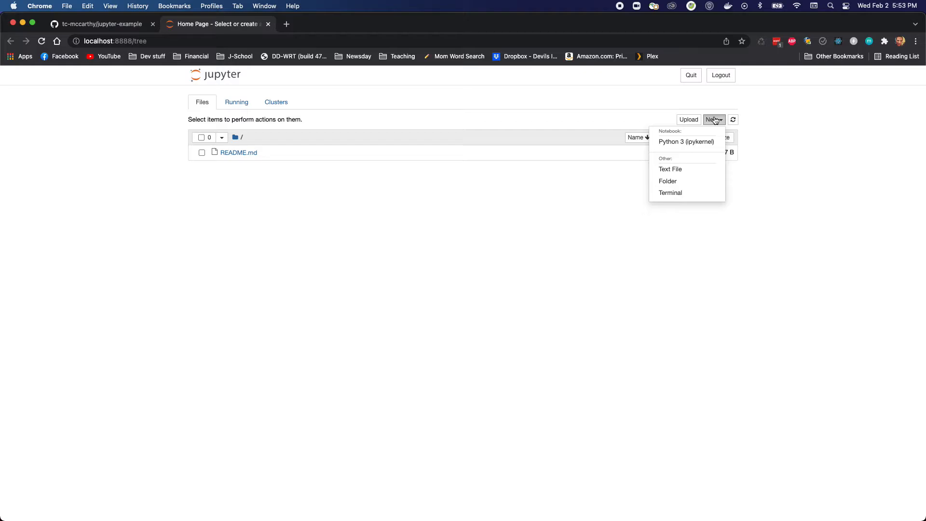
- Create a Python 3 notebook and rename it to my-sample-notebook
click(686, 141)
text(my)
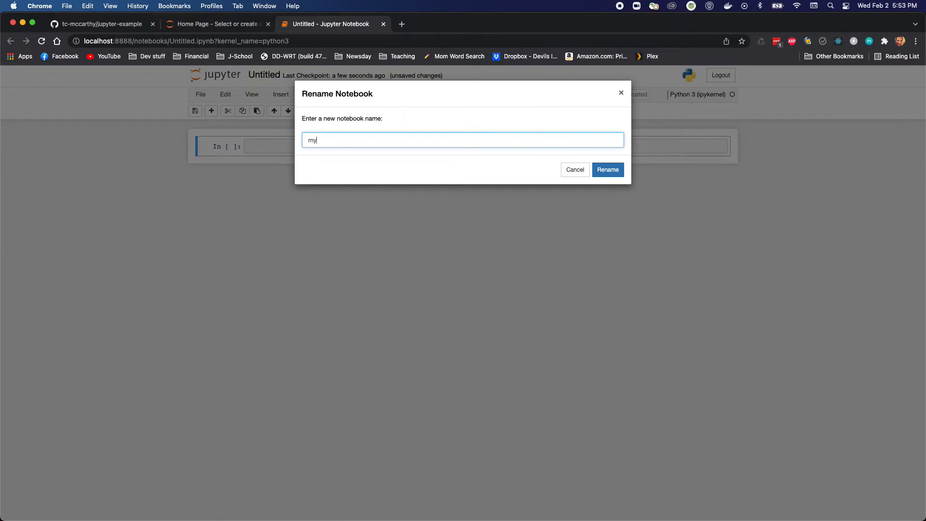
text(-sample-note)
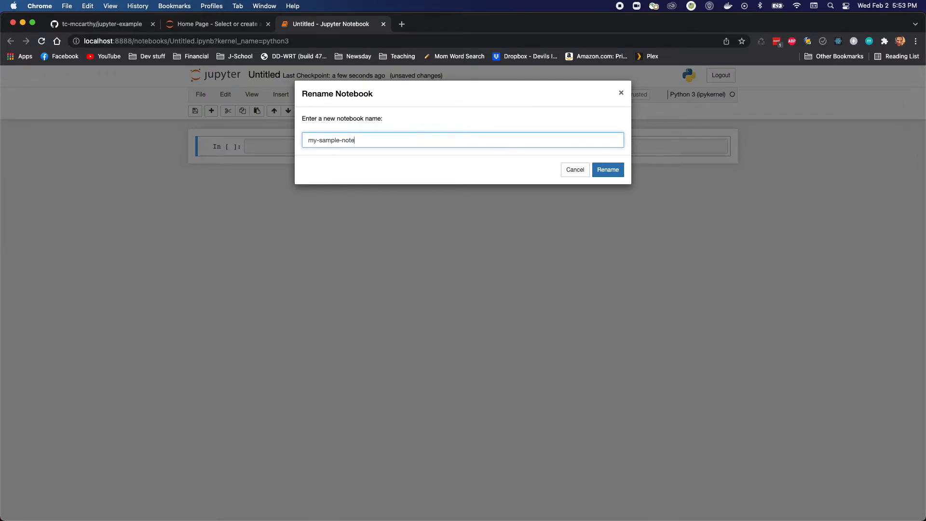
text(book)
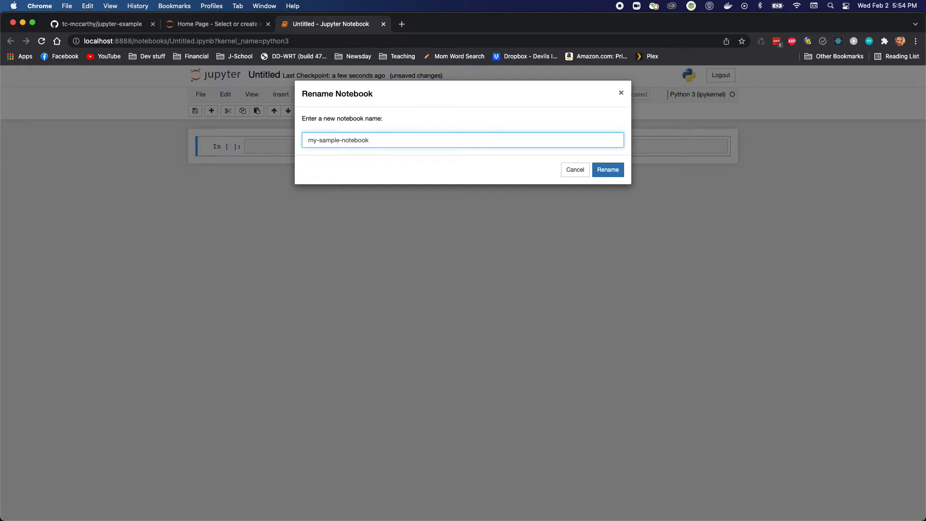
click(607, 170)
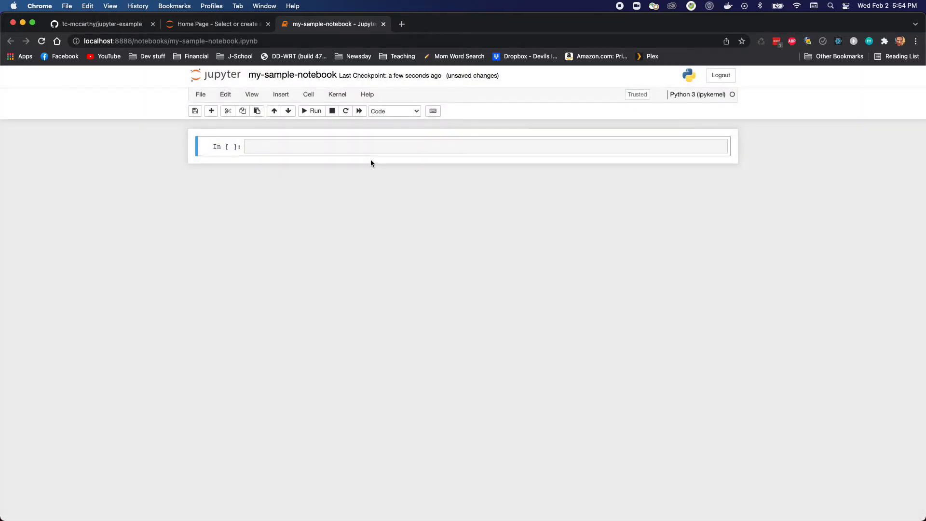
- Write and run a first cell setting name = "TC"
click(376, 147)
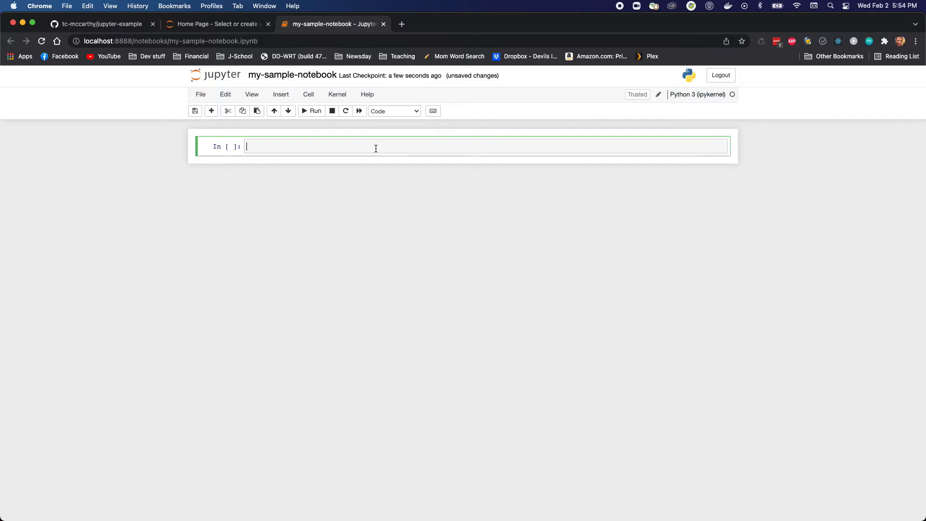
text(name = "TC)
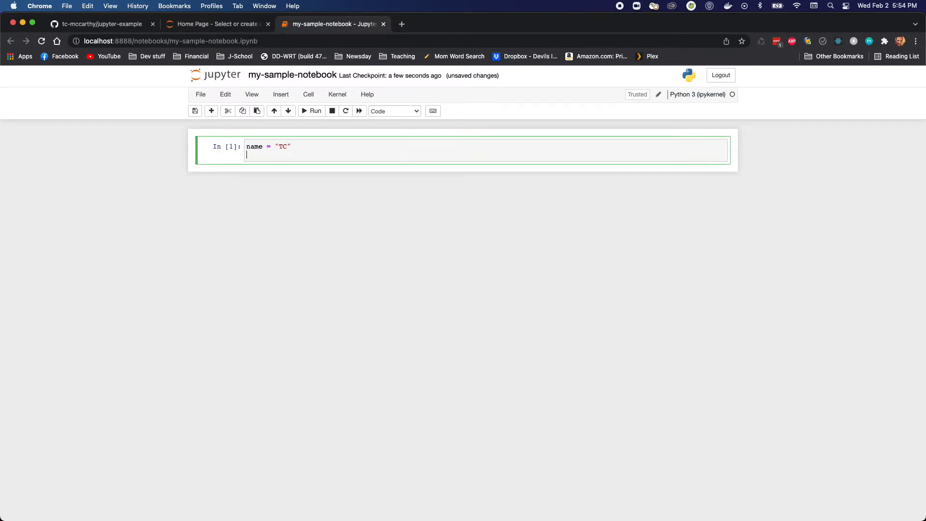
click(311, 110)
text(print(f")
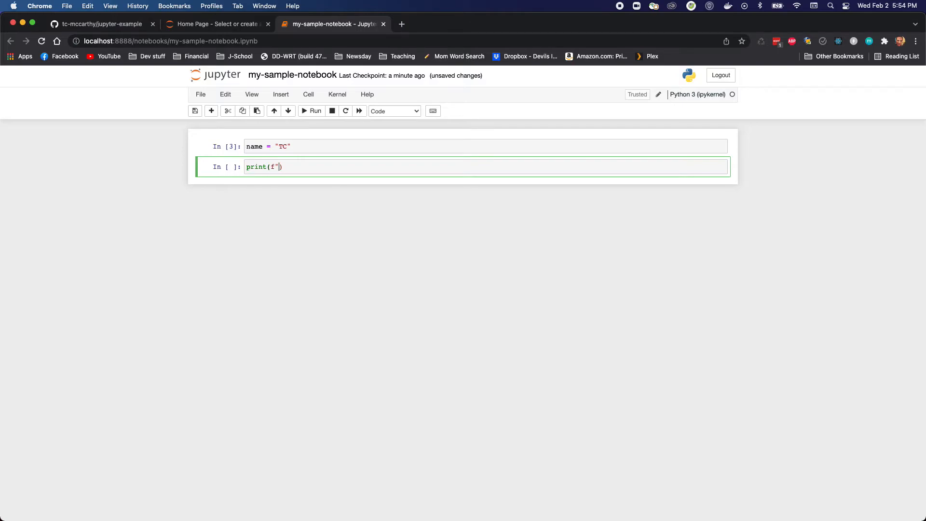
- Write and run the f-string cell printing "Hello! My name is {name} and this is my Jupyter Notebook!", then save
text(Hello! My name is ")
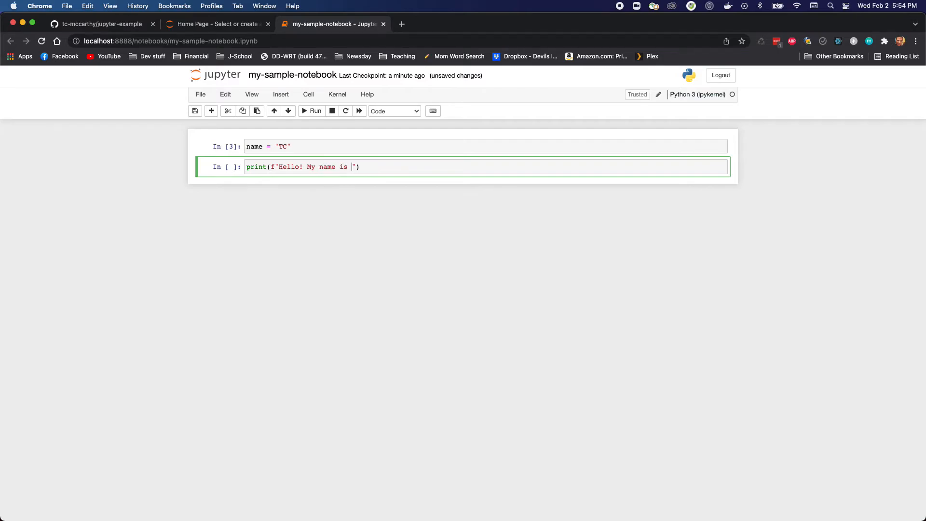
text({name})
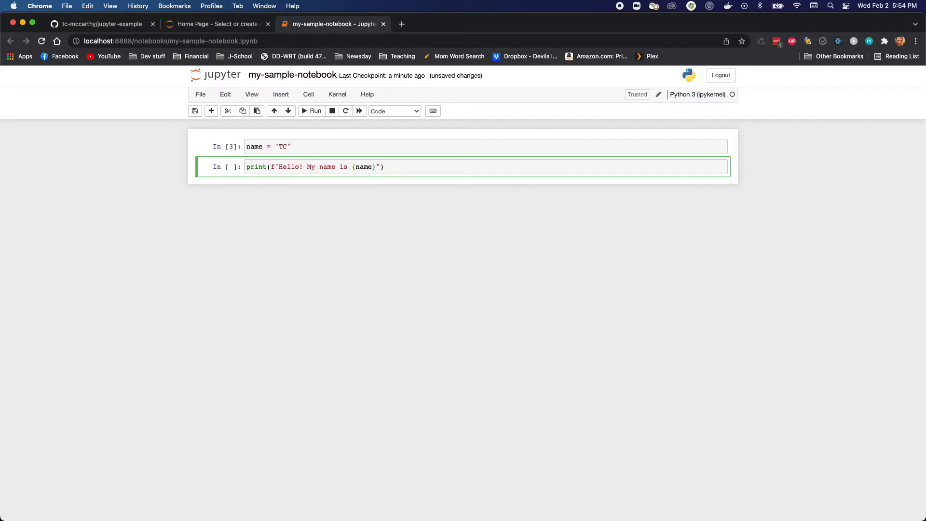
text(and this is my)
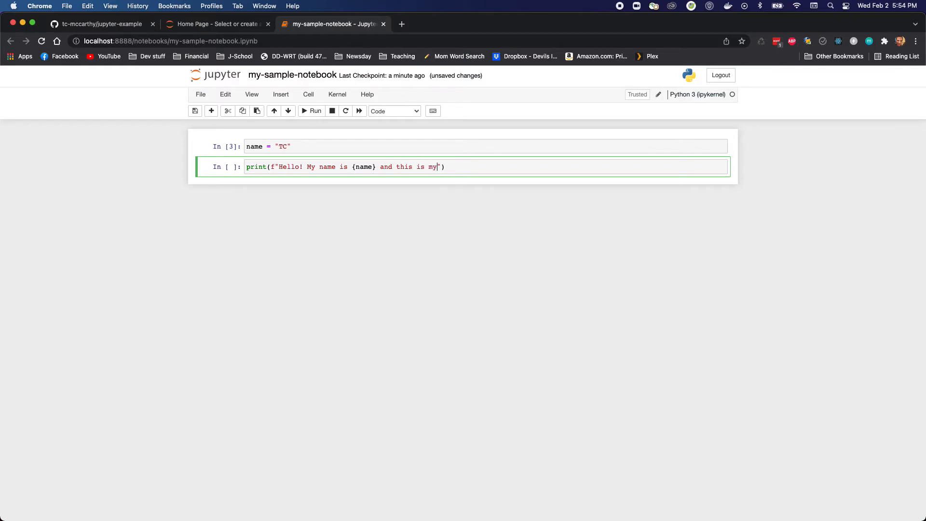
text(Jupyter)
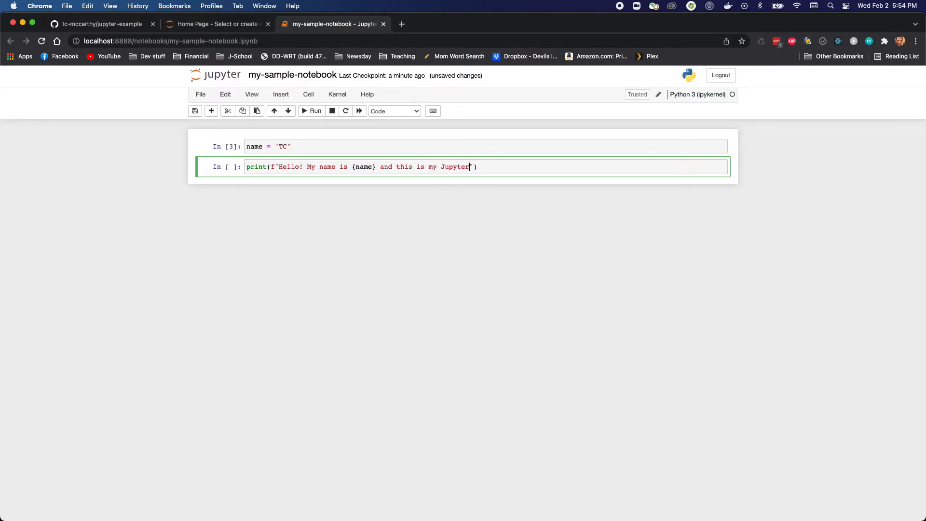
text(Notebook!)
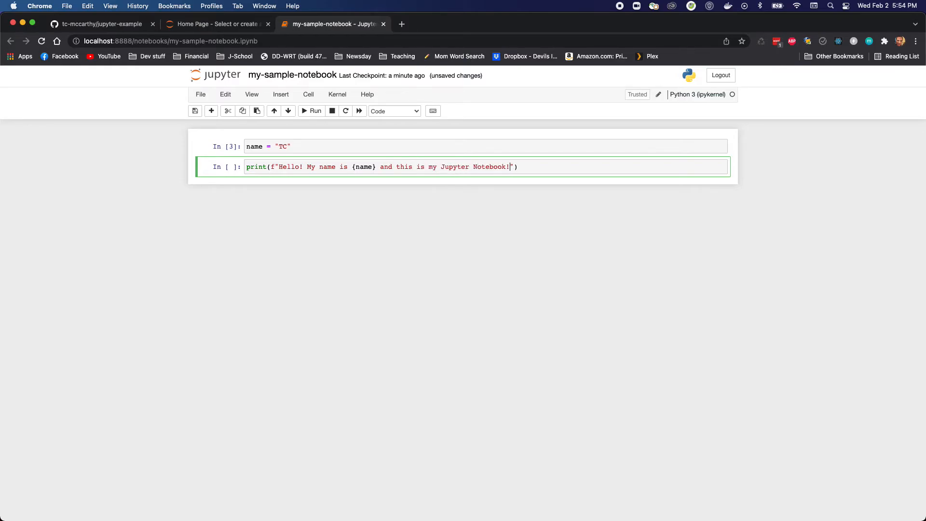
click(311, 110)
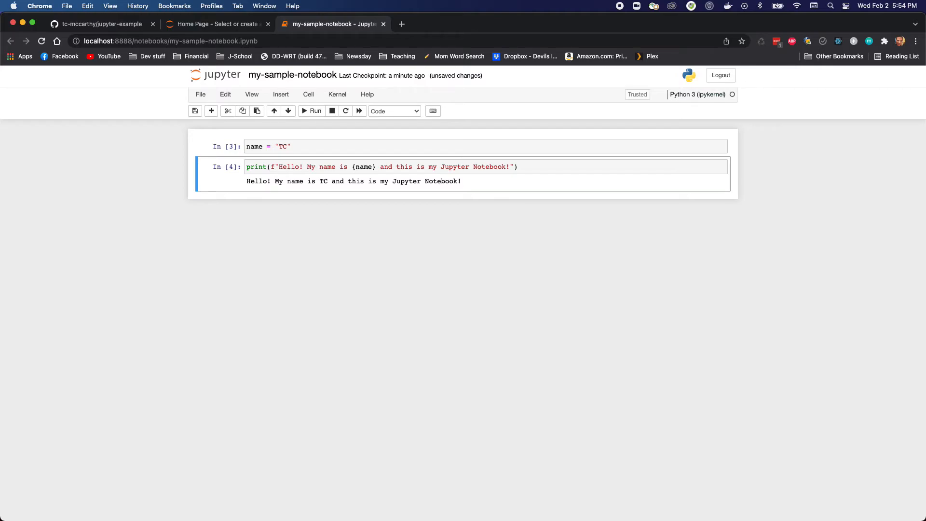
click(195, 111)
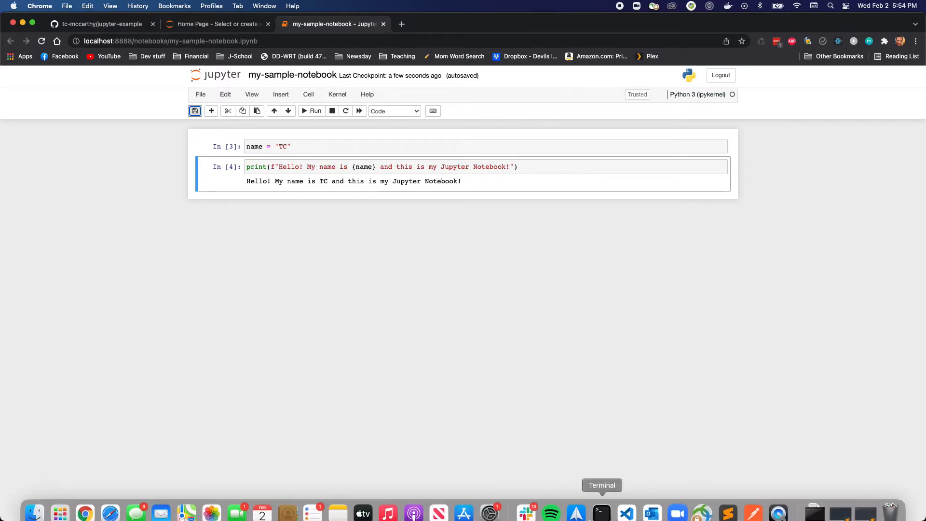
- Switch to Terminal, where git status shows my-sample-notebook.ipynb untracked
click(601, 511)
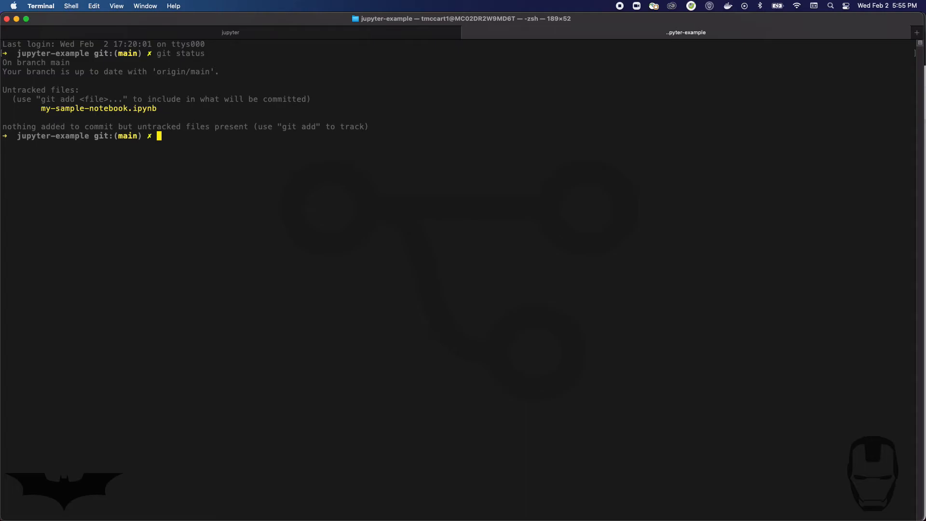
- Stage all changes in jupyter-example with git add
text(g)
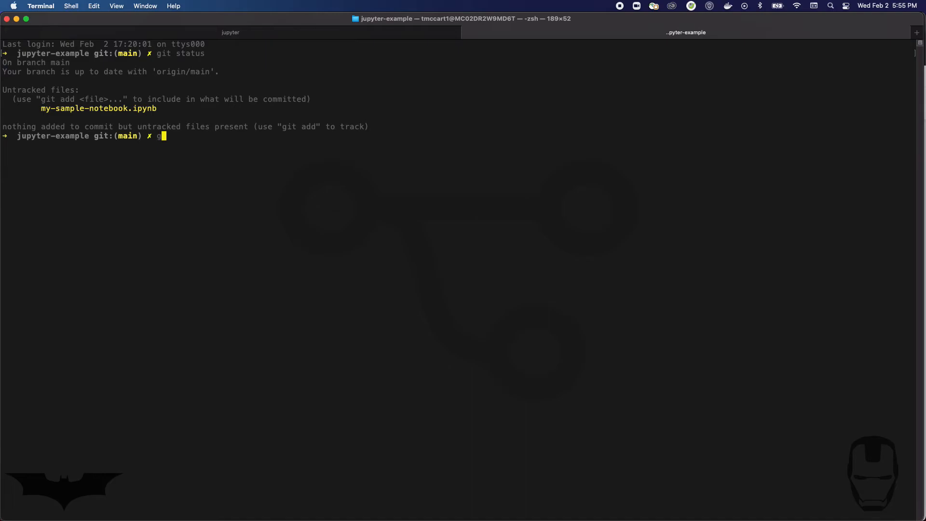
text(it add)
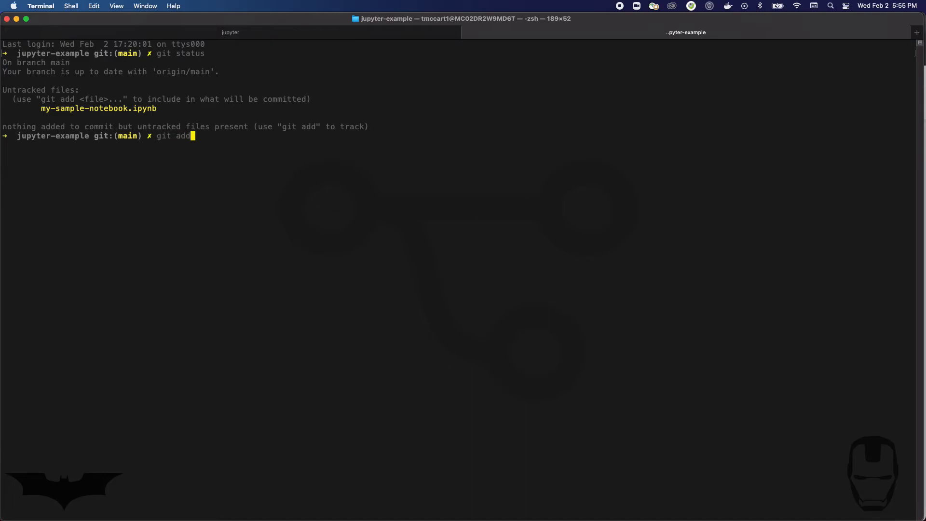
key(Return)
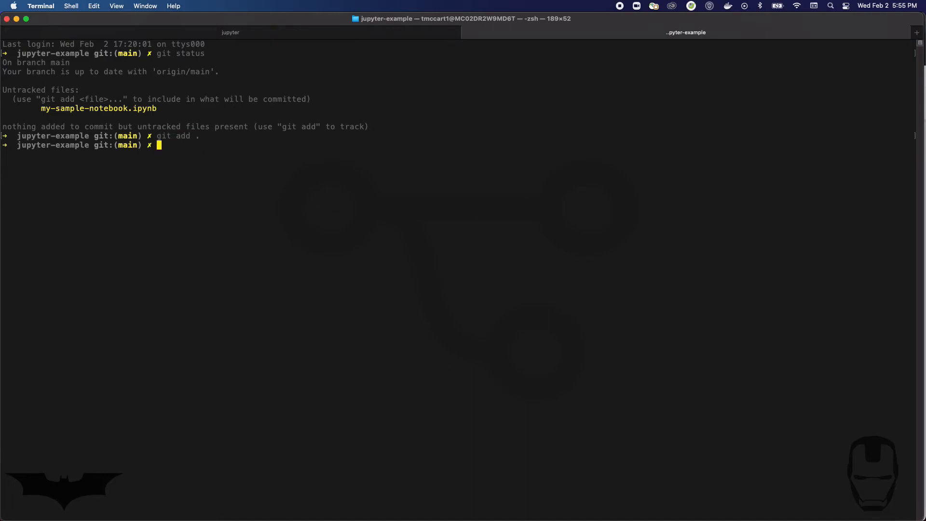
- Confirm via git status that my-sample-notebook.ipynb is listed as a new file to commit
text(g)
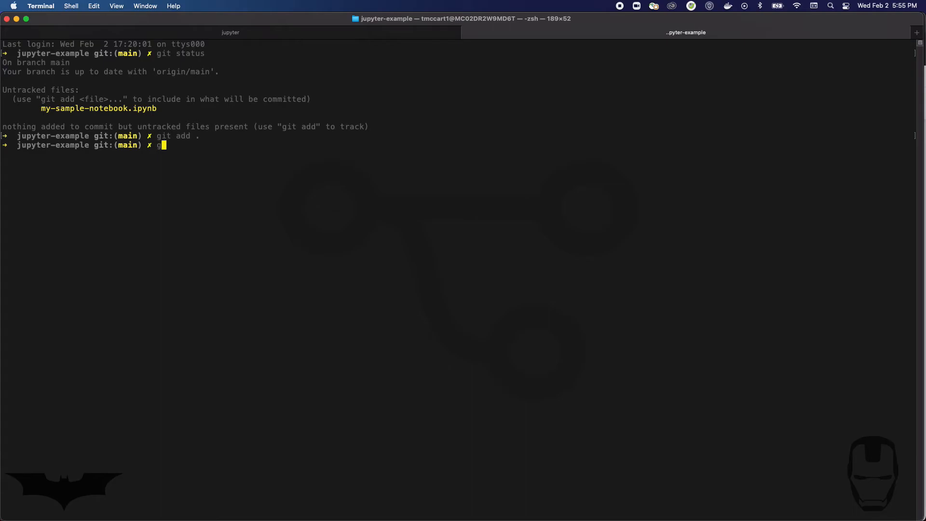
text(it sta)
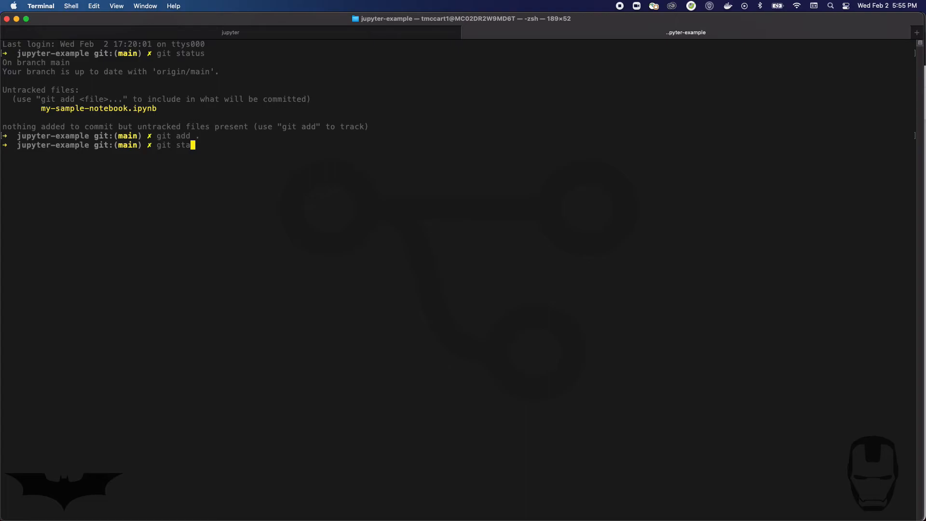
key(Return)
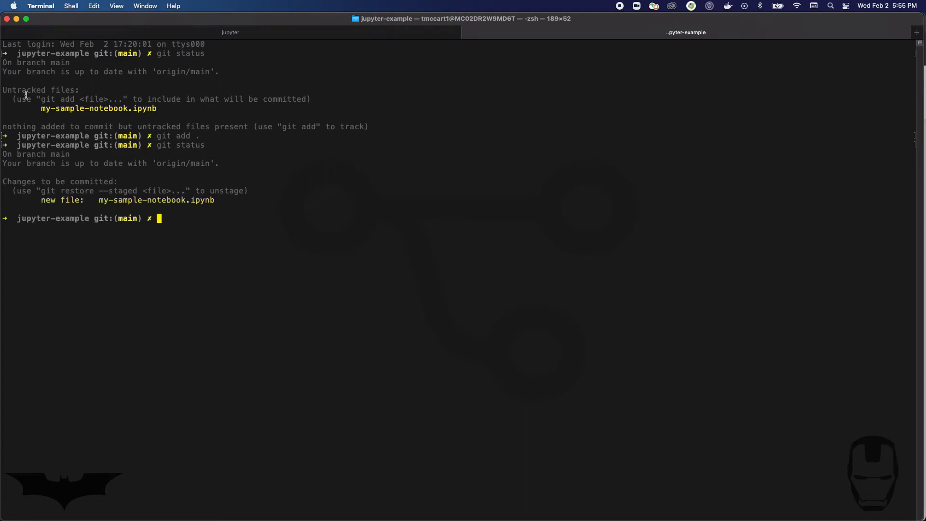
mouse_move(56, 89)
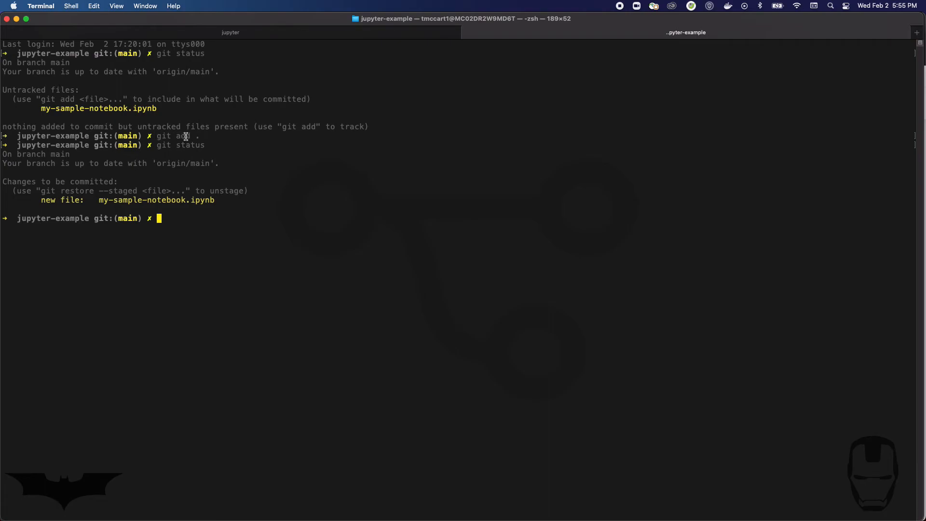
mouse_move(41, 183)
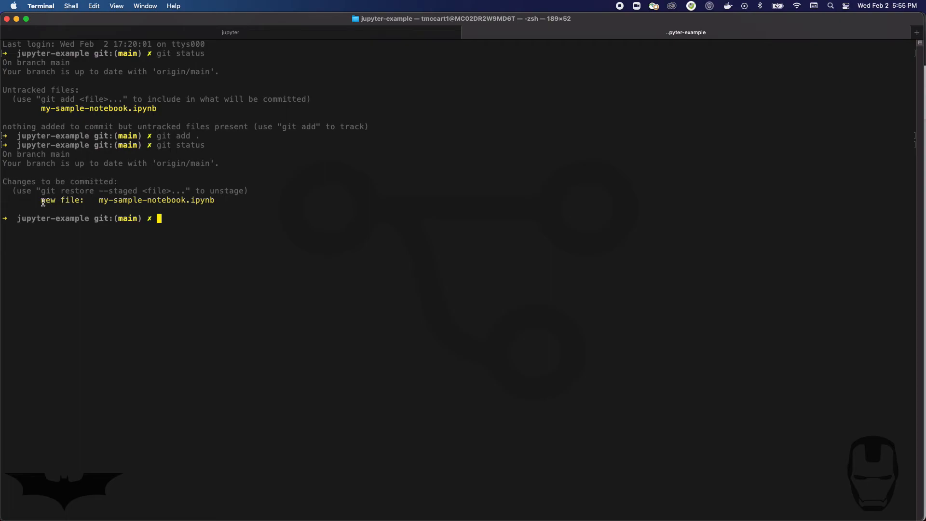
double_click(95, 181)
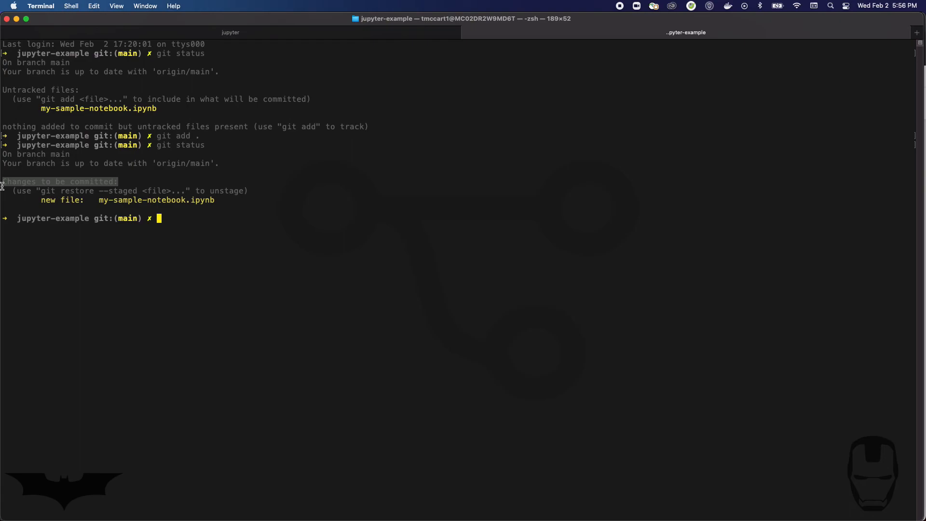
mouse_move(199, 131)
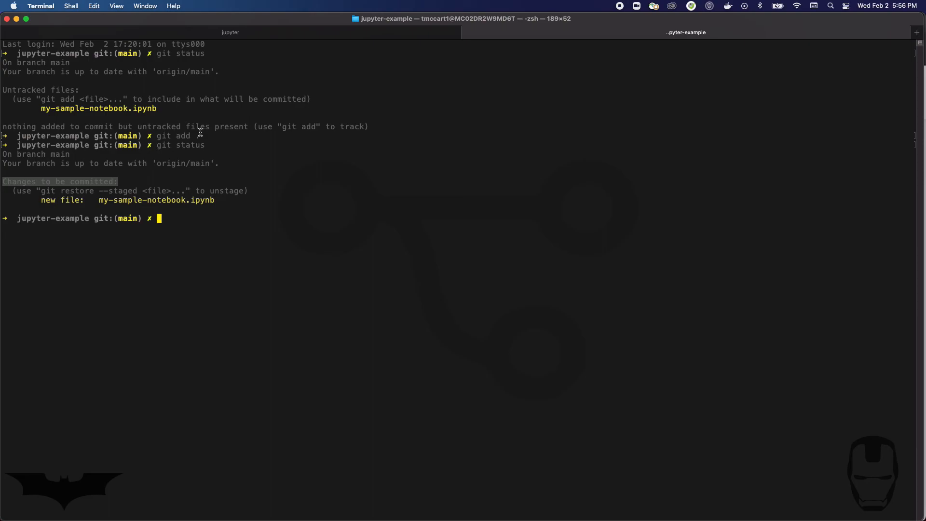
- Commit the staged notebook with message "Adds the jupyter notebook file"
text(git comm)
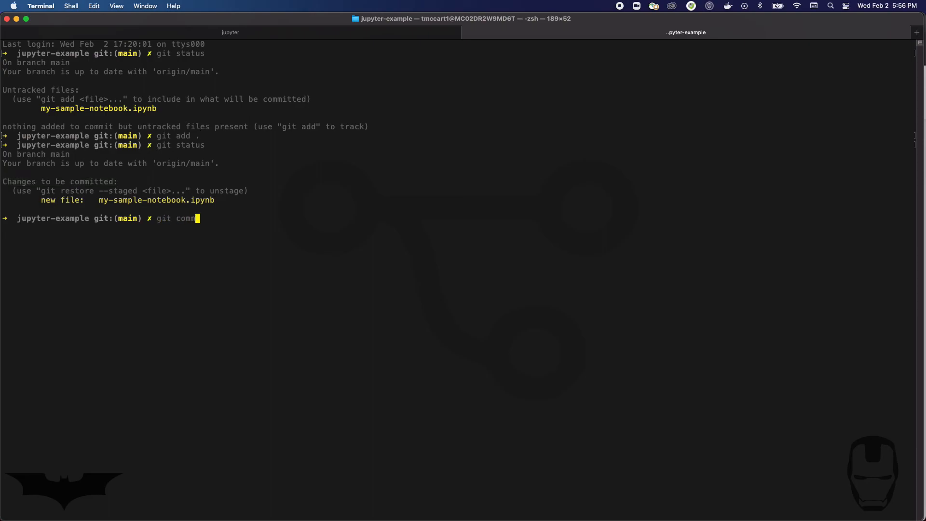
text(it -m "Adds)
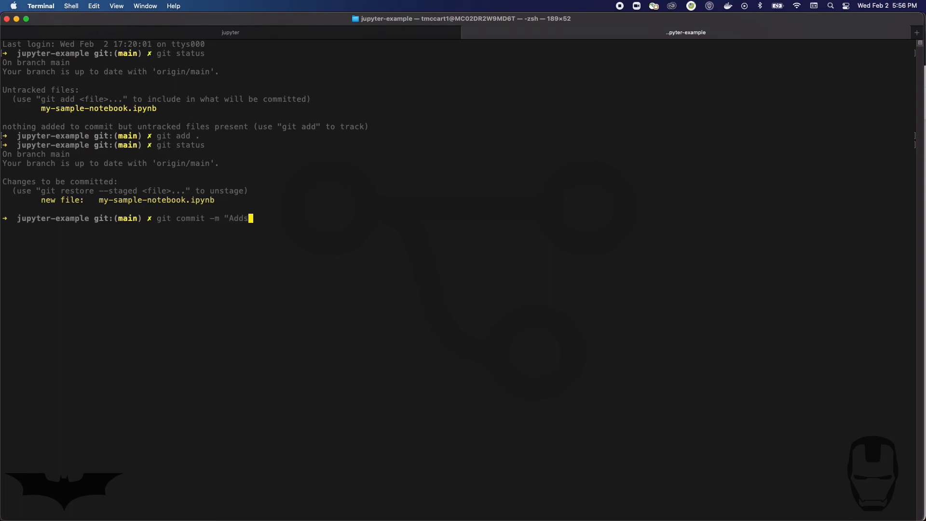
text(the jupy)
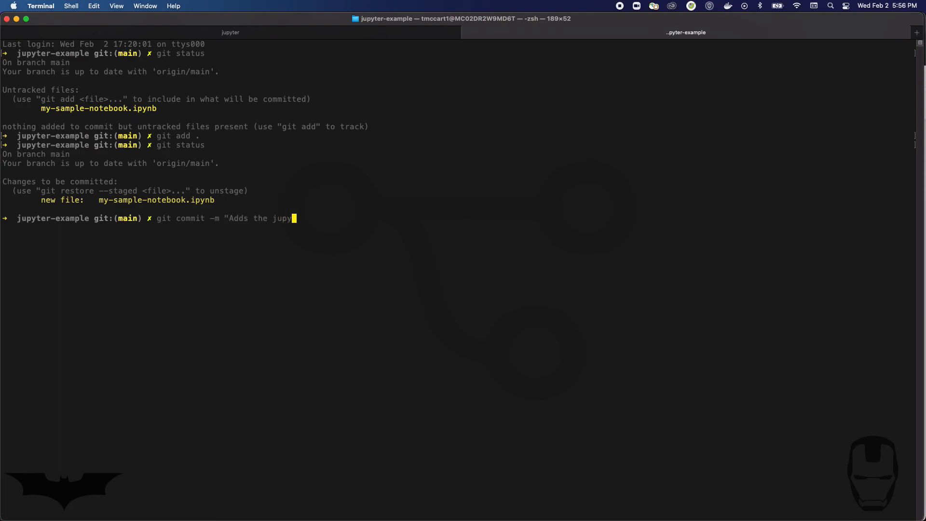
text(ter notebook fil)
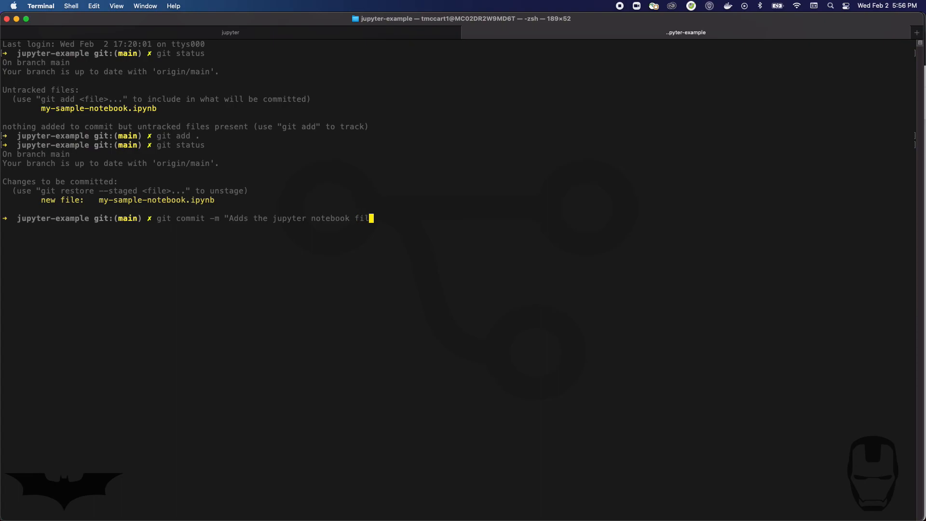
key(Return)
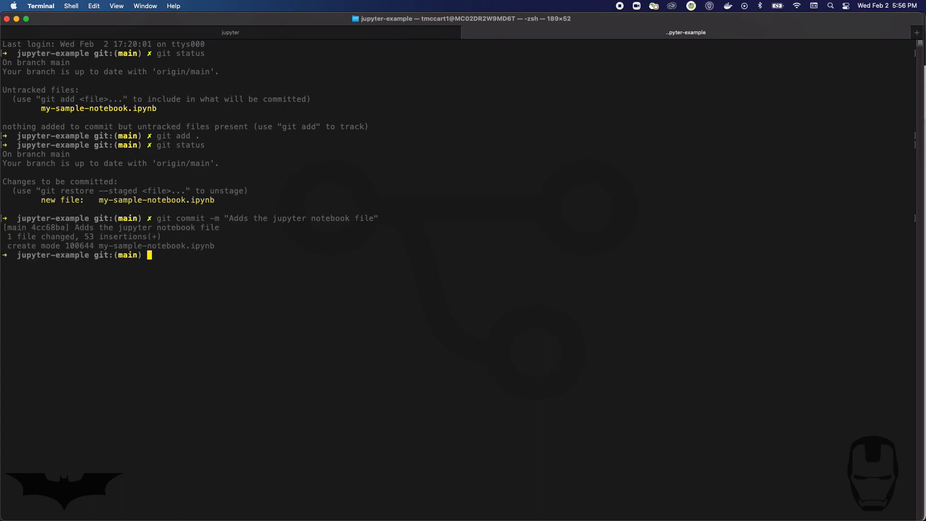
- Push the commit to the GitHub remote with git push
text(git push)
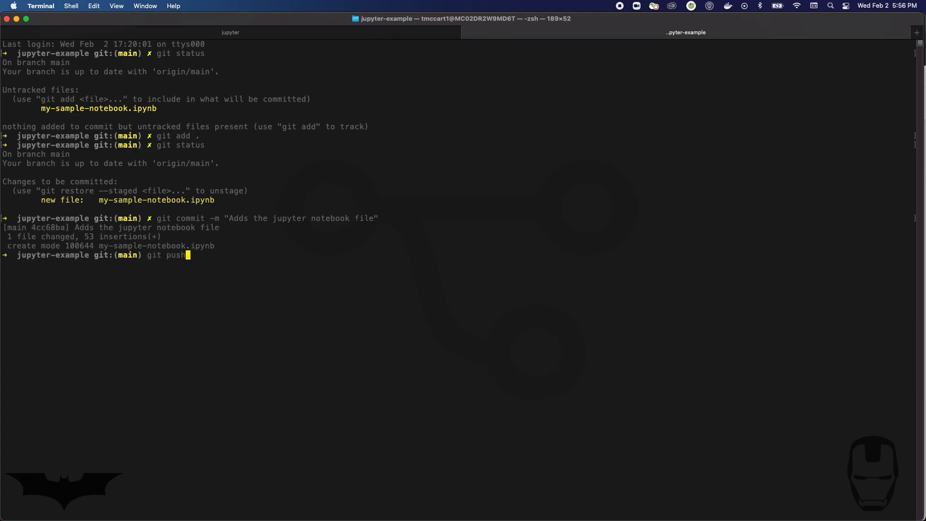
key(Return)
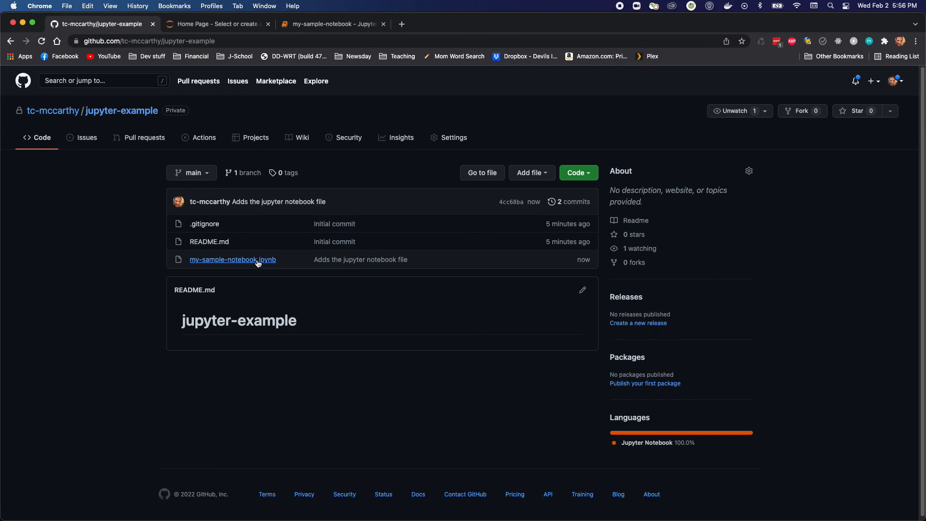
- View my-sample-notebook.ipynb rendered on GitHub, showing the name cell and printed greeting
click(232, 260)
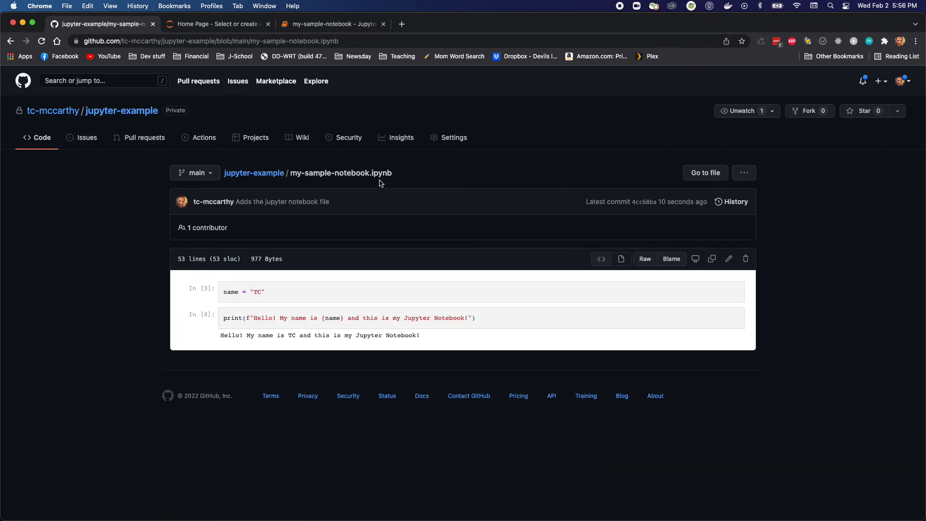
mouse_move(302, 359)
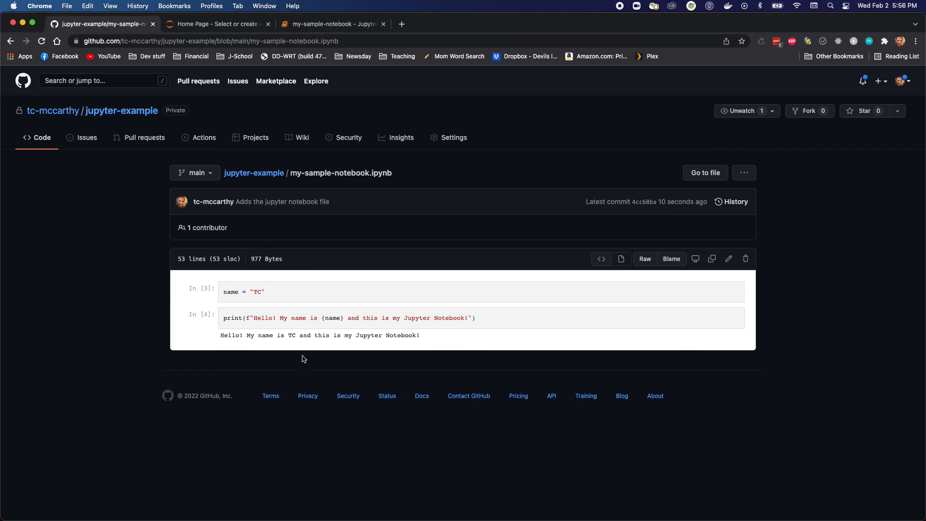
mouse_move(595, 317)
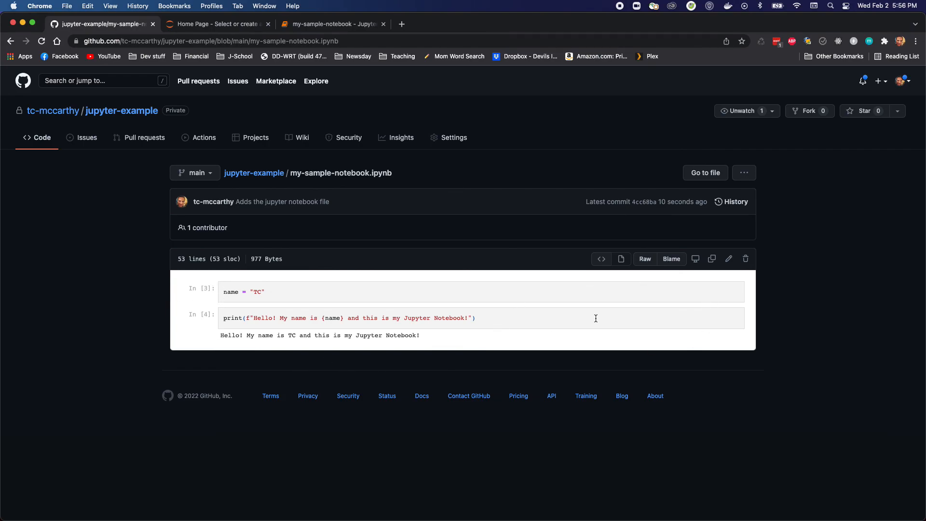